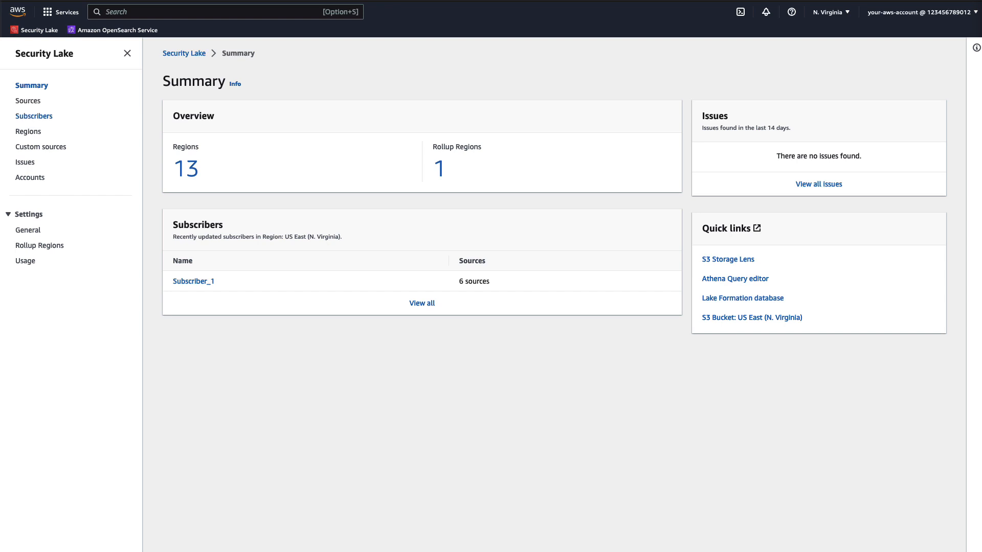
Step: Go to Subscribers and start creating a new Security Lake subscriber
{"action": "left_click", "coordinate": [34, 116]}
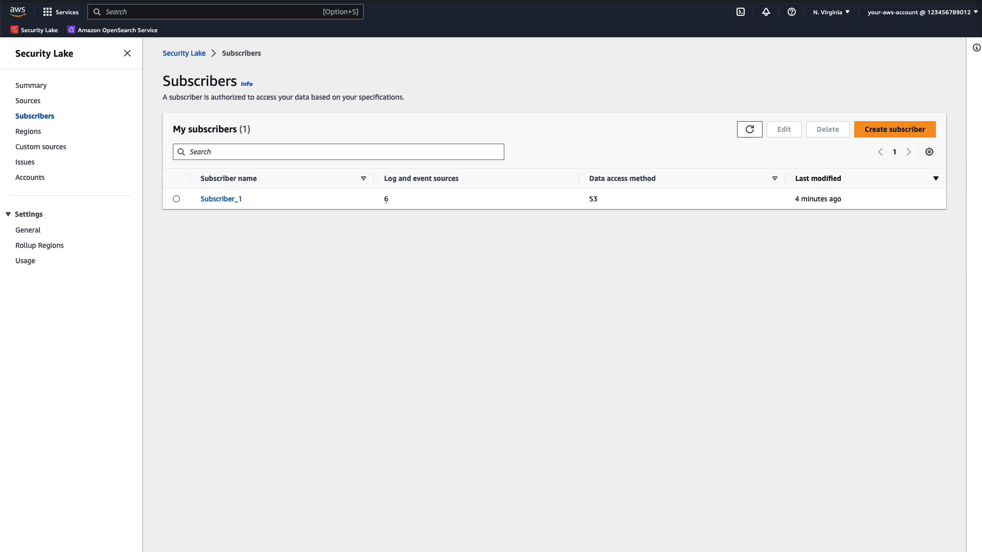
{"action": "left_click", "coordinate": [894, 128]}
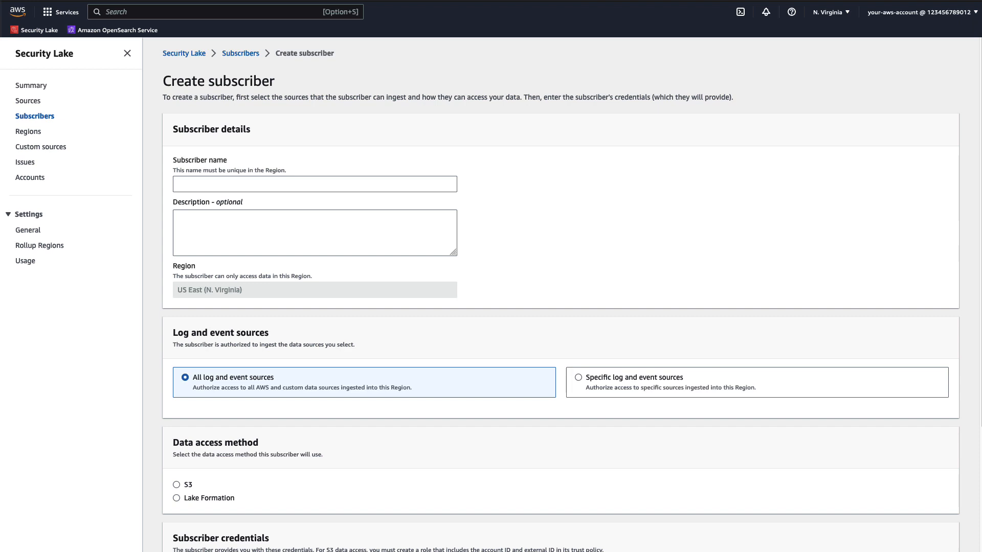
Step: Name the subscriber AmazonOpenSearchIngestion with S3 access to all log and event sources
{"action": "type", "text": "AmazonOpenSearchIngestion"}
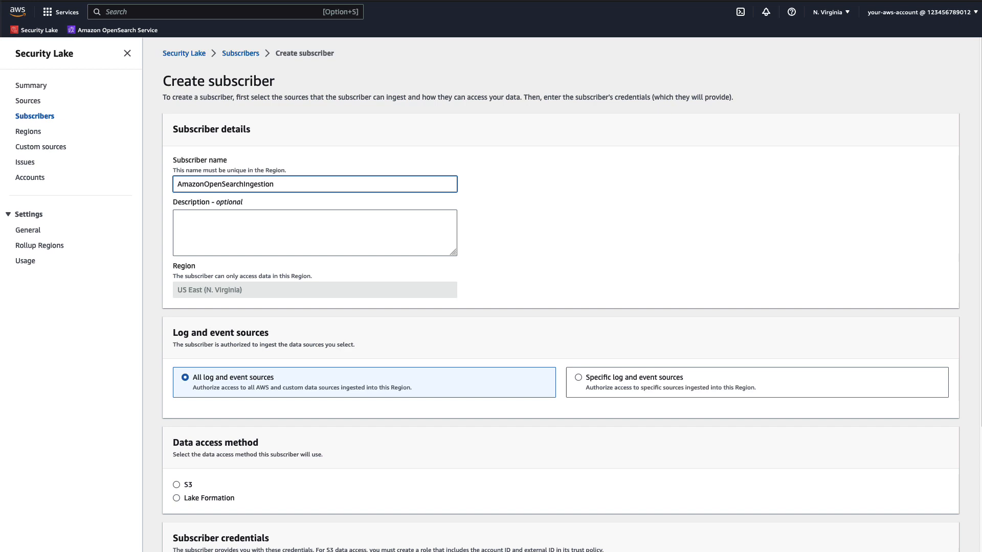
{"action": "scroll", "scroll_direction": "down", "scroll_amount": 3}
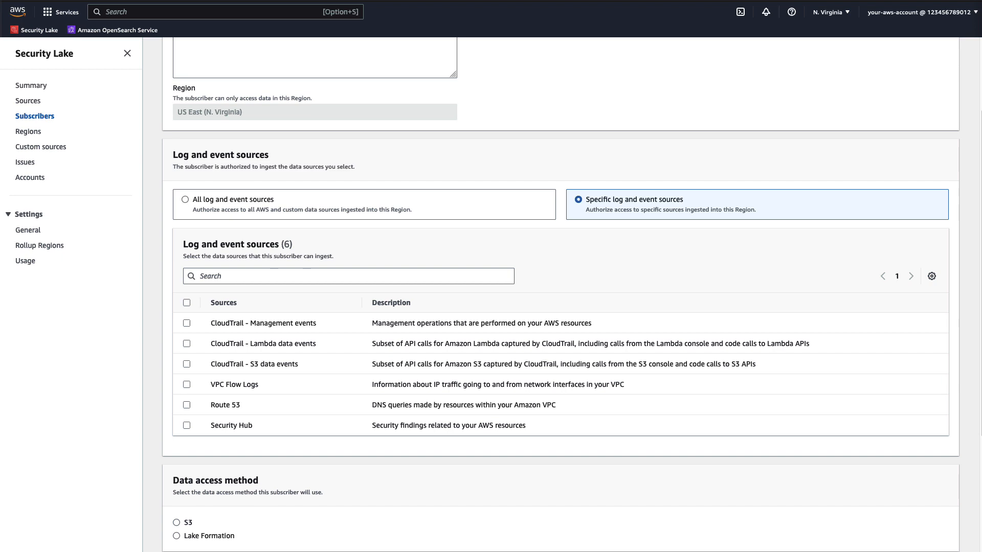
{"action": "left_click", "coordinate": [185, 199]}
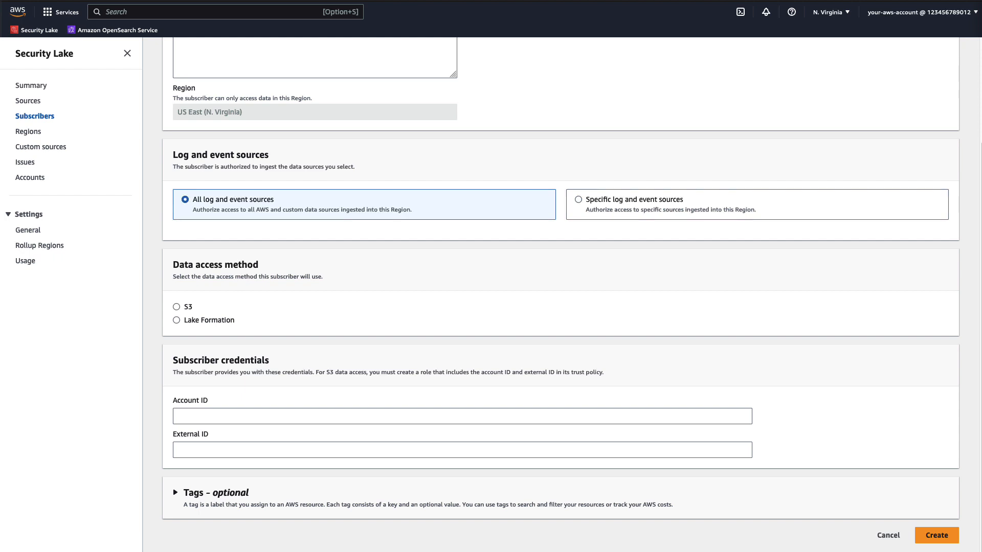
{"action": "left_click", "coordinate": [177, 306]}
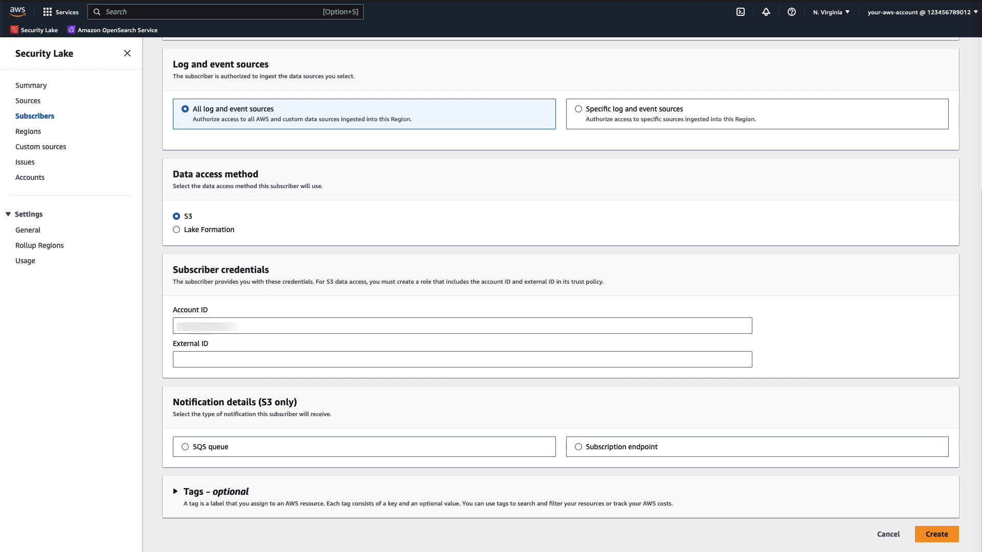
Step: Enter the external ID, choose SQS queue notifications and create the subscriber
{"action": "left_click", "coordinate": [463, 325]}
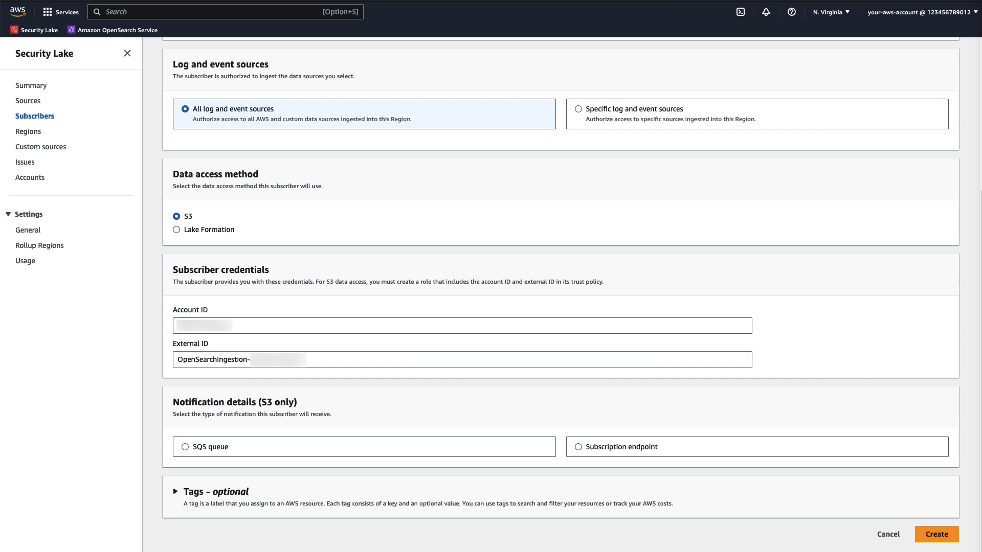
{"action": "left_click", "coordinate": [185, 447]}
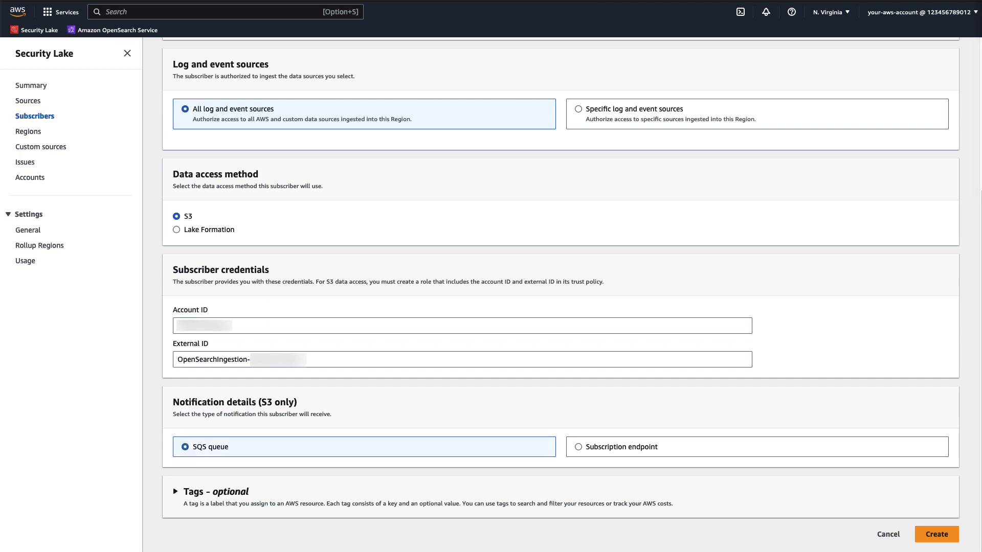
{"action": "left_click", "coordinate": [936, 534]}
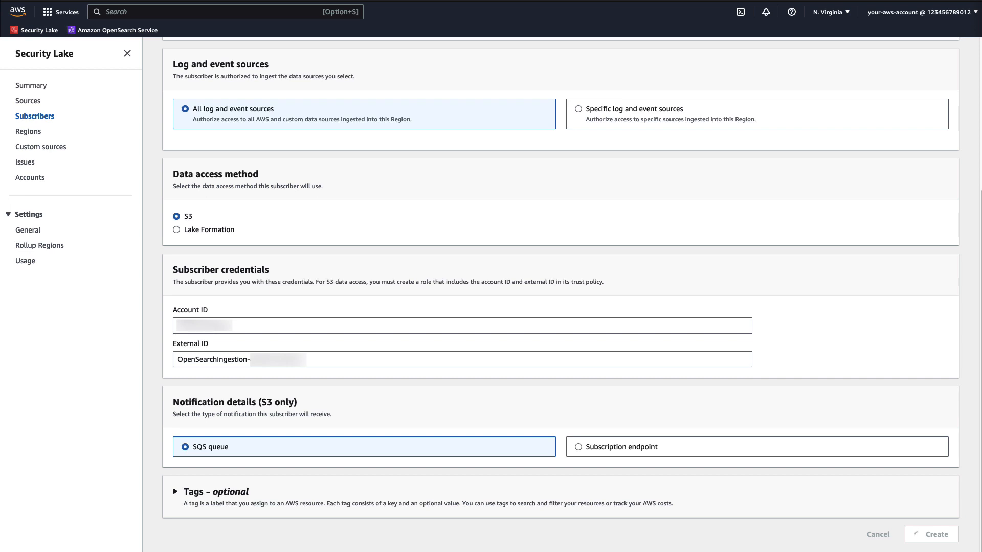
{"action": "left_click", "coordinate": [931, 534]}
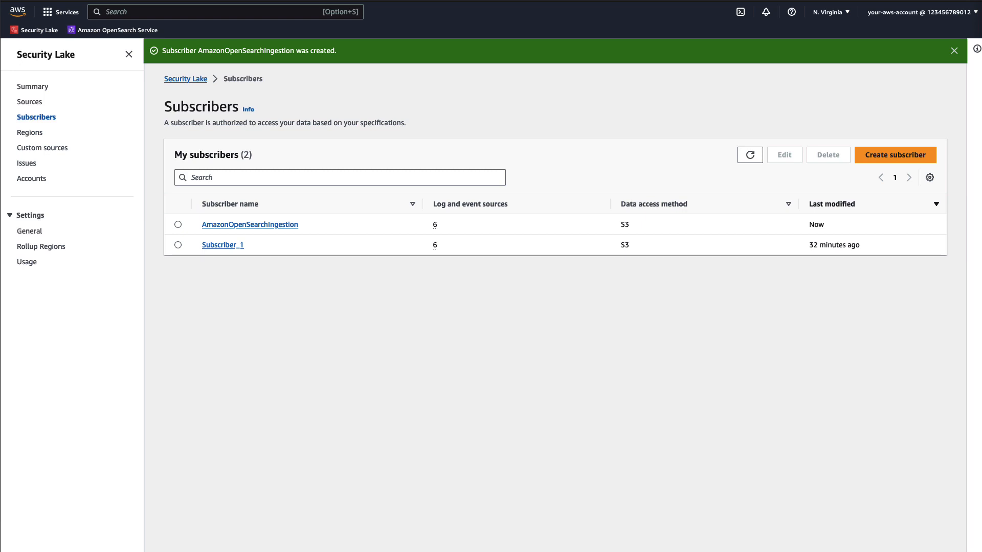
Step: Open the AmazonOpenSearchIngestion subscriber's details and select the role name in its role ID
{"action": "left_click", "coordinate": [750, 154]}
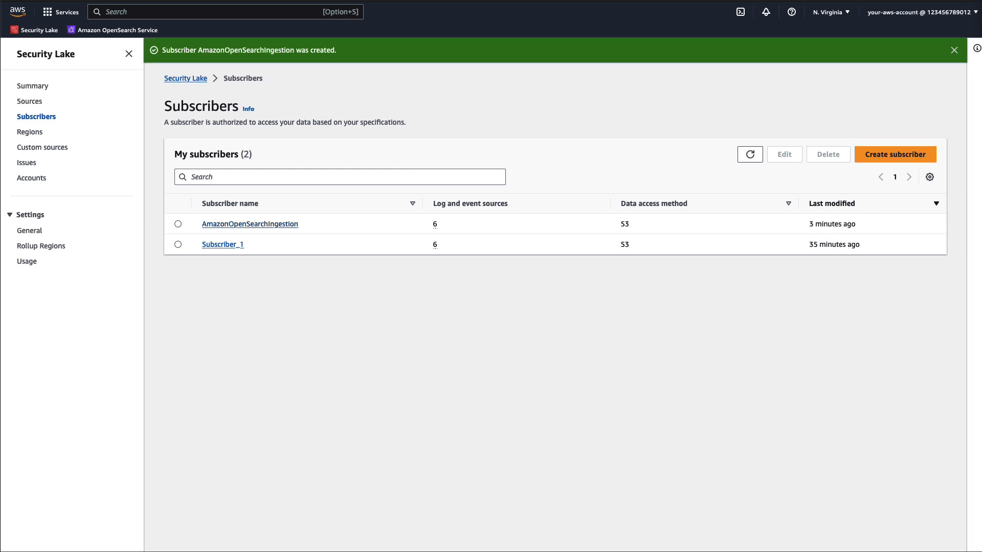
{"action": "left_click", "coordinate": [249, 224]}
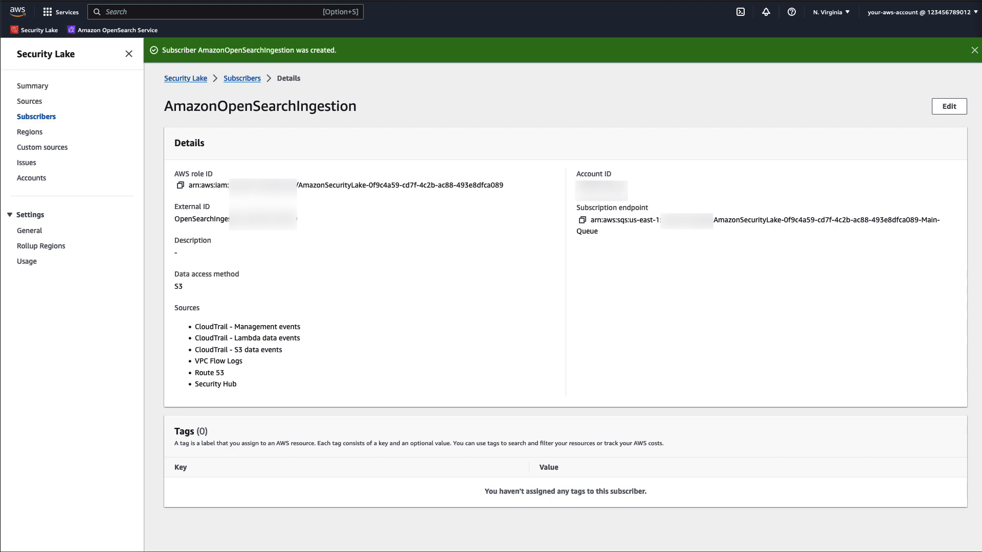
{"action": "double_click", "coordinate": [400, 186]}
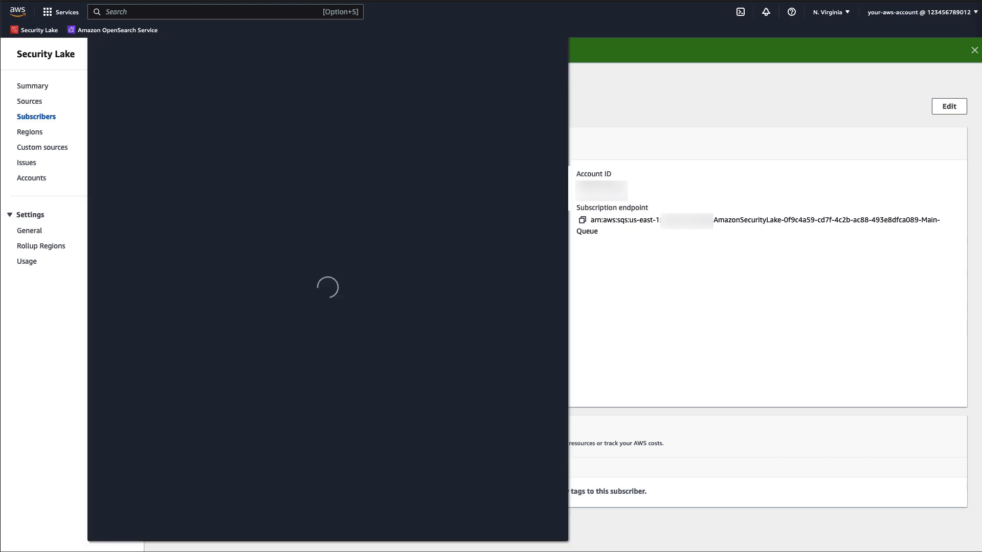
Step: In IAM, open the subscriber's AmazonSecurityLake role and expand its S3 and SQS inline policies
{"action": "type", "text": "iam"}
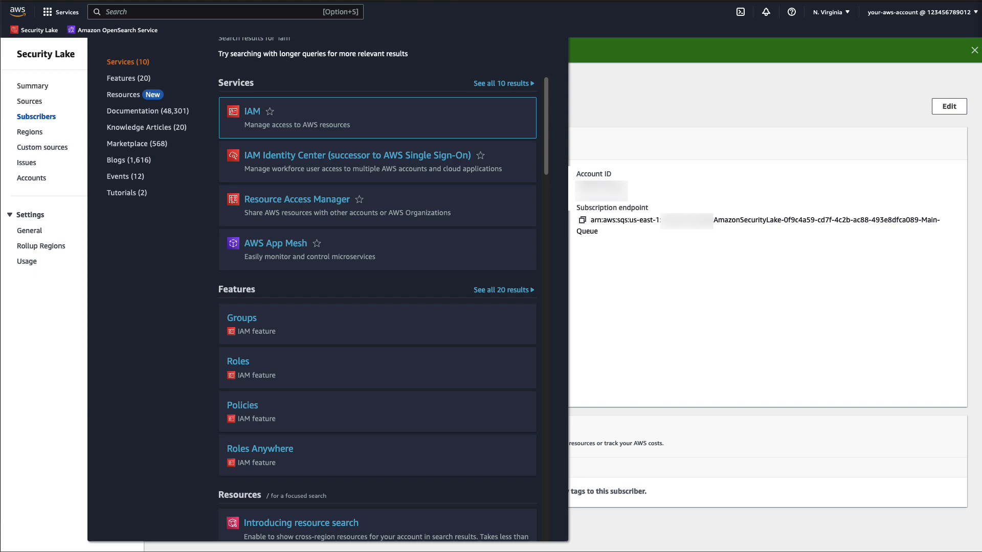
{"action": "left_click", "coordinate": [252, 111]}
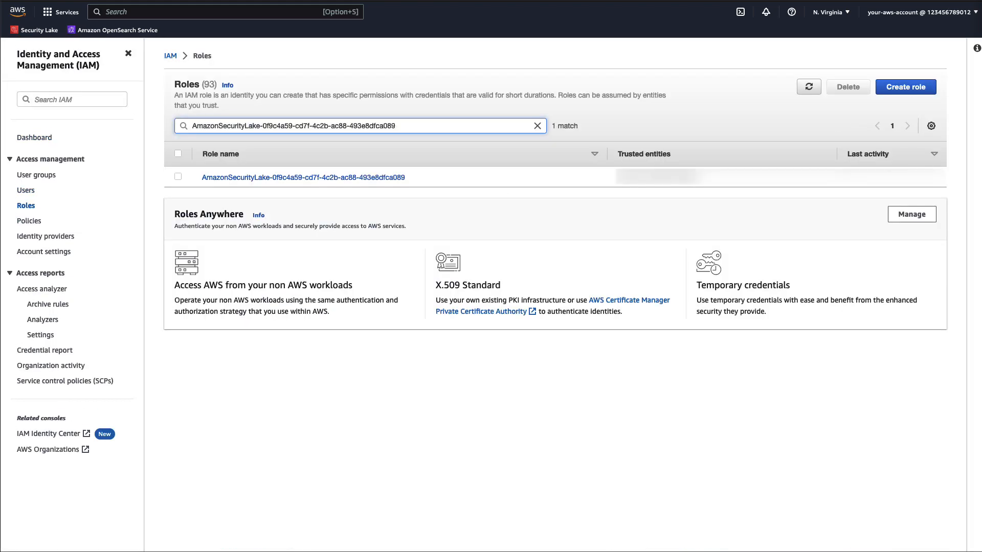
{"action": "left_click", "coordinate": [302, 177]}
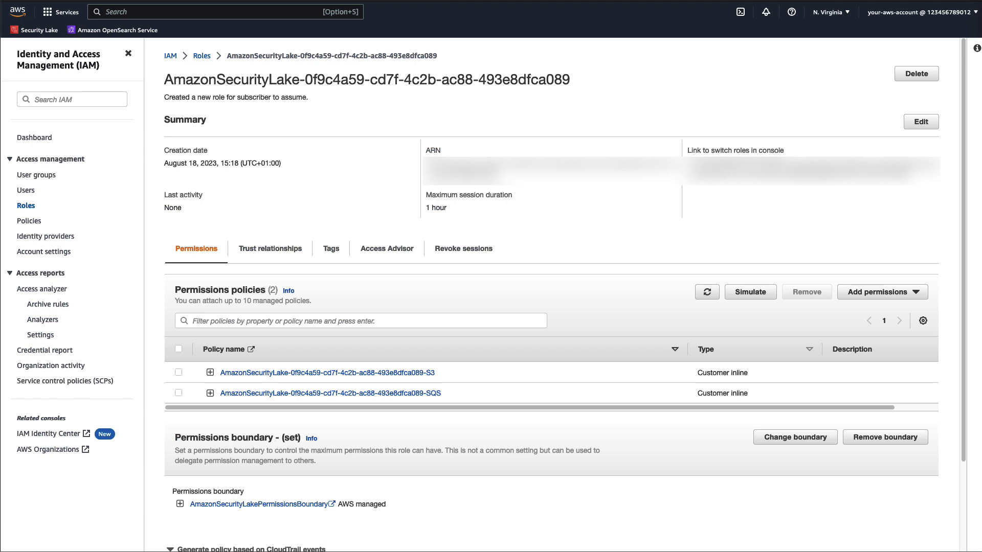
{"action": "left_click", "coordinate": [211, 393]}
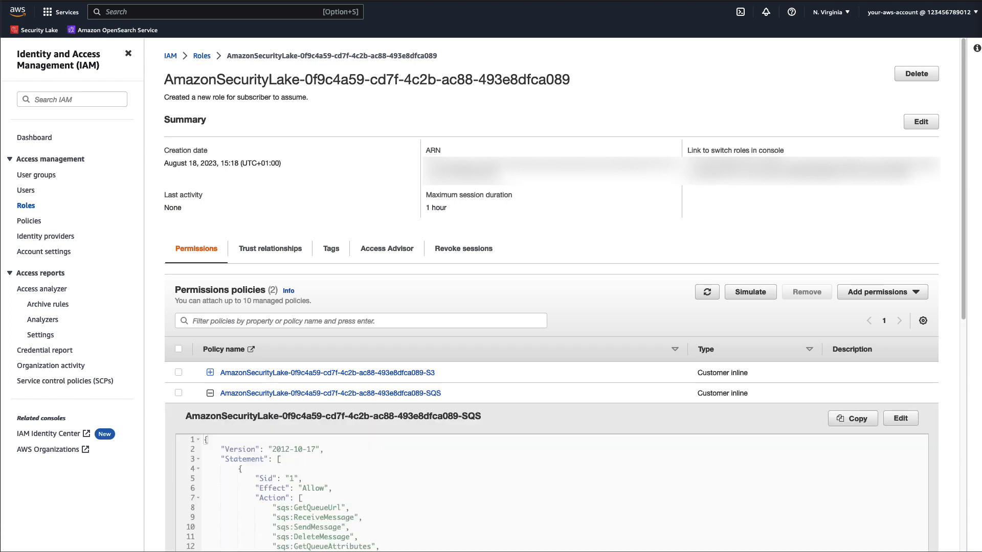
{"action": "left_click", "coordinate": [211, 373]}
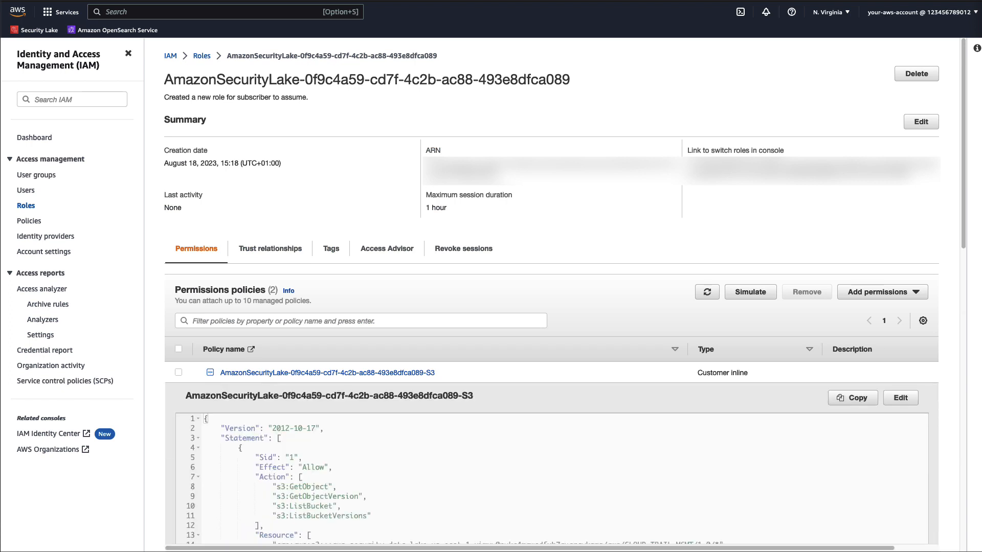
Step: Scroll through the inline policy documents to review the S3 and SQS permissions
{"action": "scroll", "scroll_direction": "down", "scroll_amount": 3}
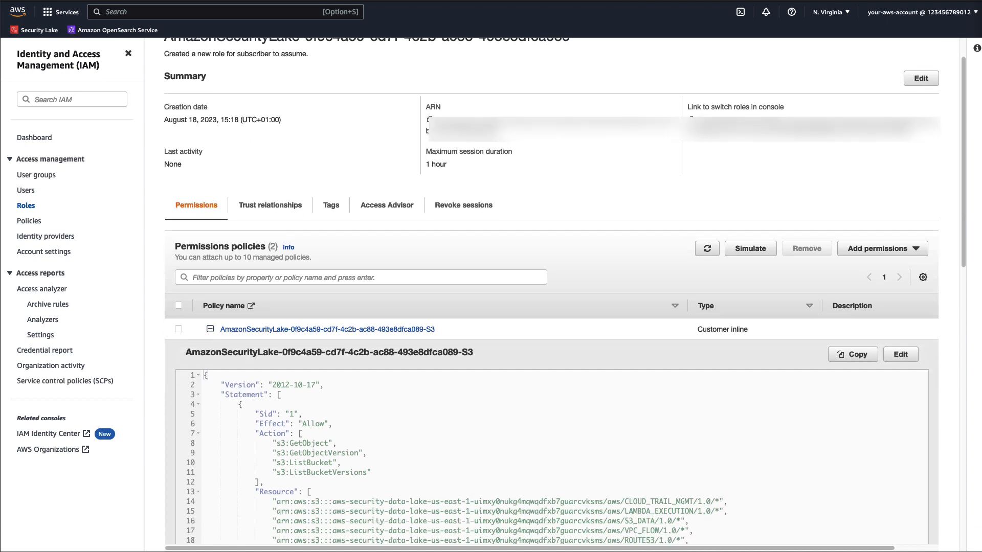
{"action": "scroll", "scroll_direction": "down", "scroll_amount": 3}
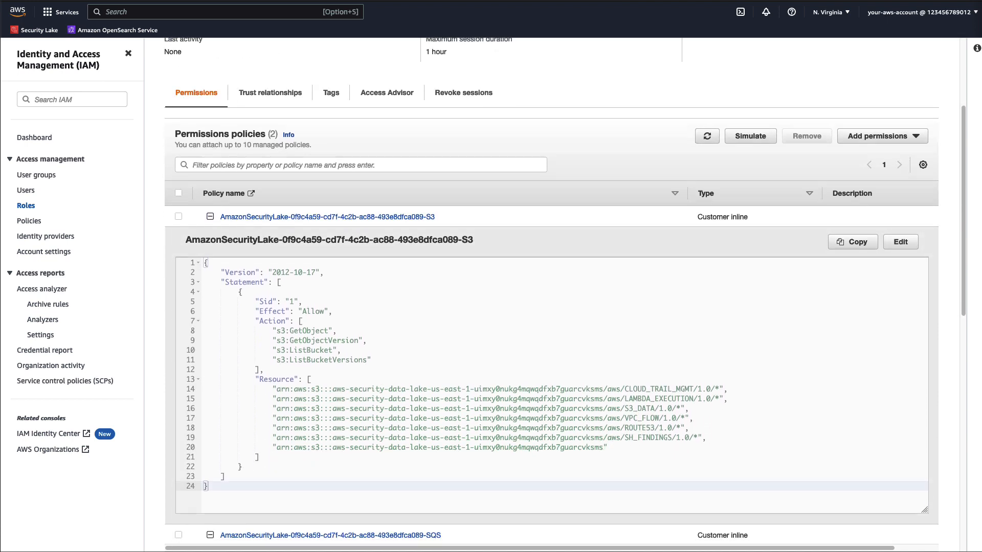
{"action": "scroll", "scroll_direction": "down", "scroll_amount": 3}
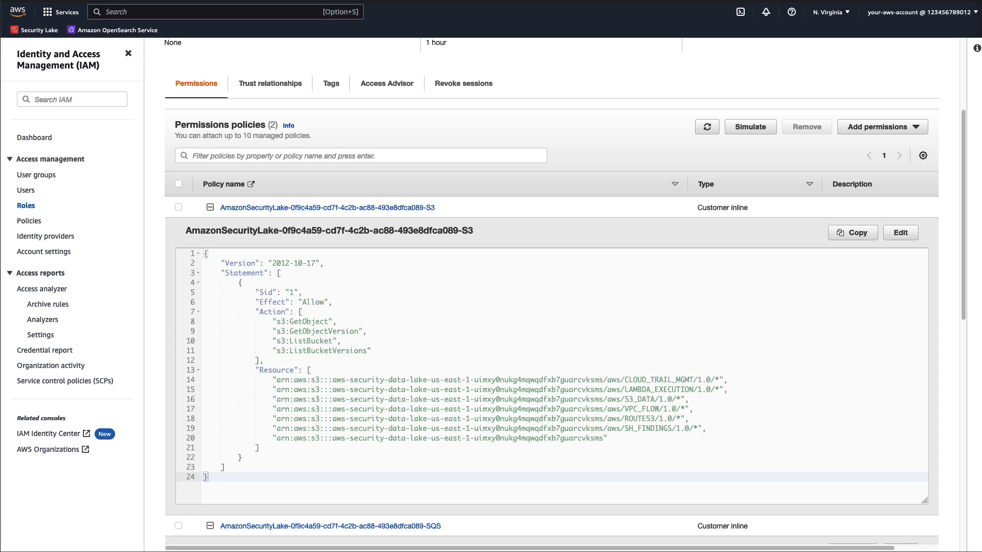
{"action": "scroll", "scroll_direction": "down", "scroll_amount": 3}
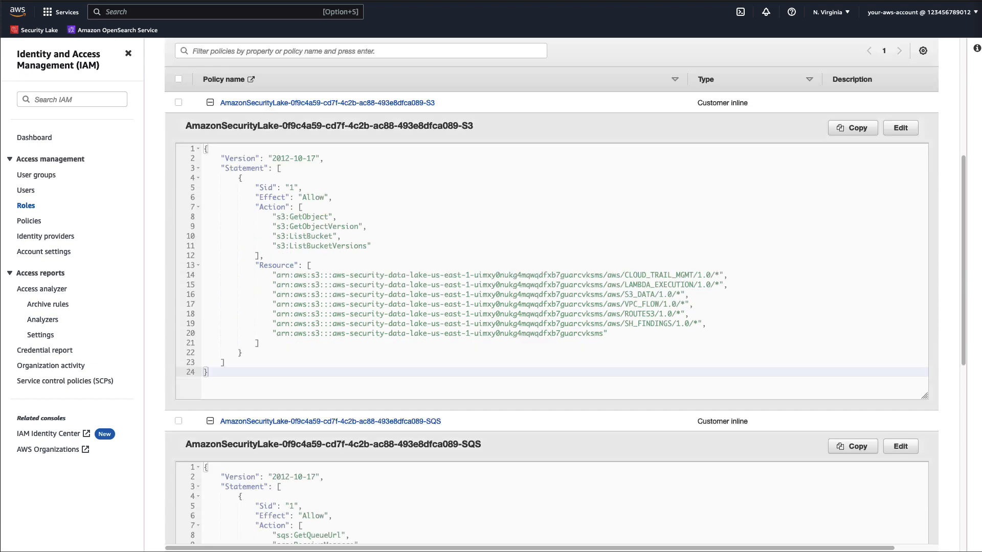
{"action": "scroll", "scroll_direction": "down", "scroll_amount": 3}
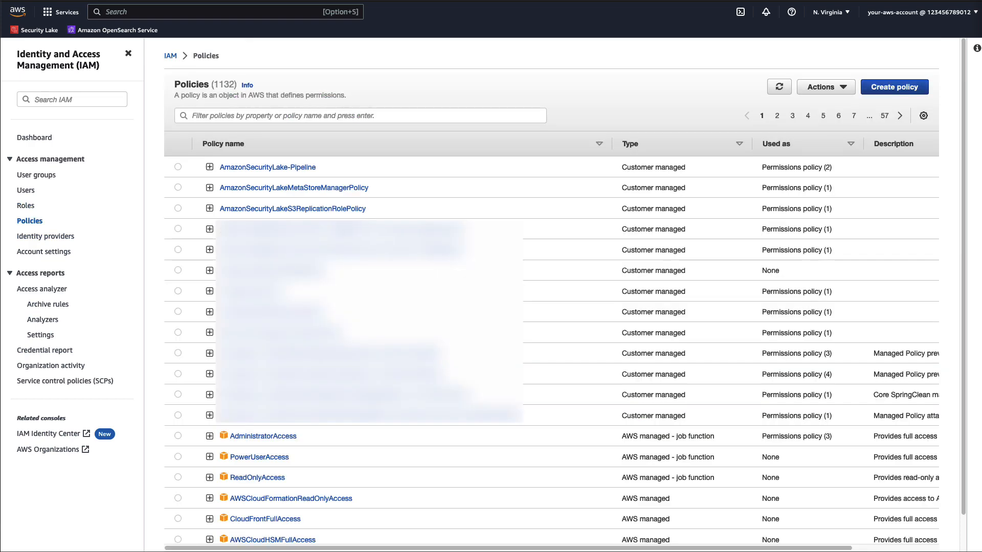
Step: Draft the AmazonSecurityLake-OpenSearchIngestionPipeline policy as JSON with S3 GetObject and SQS receive/delete, and review it
{"action": "left_click", "coordinate": [894, 86]}
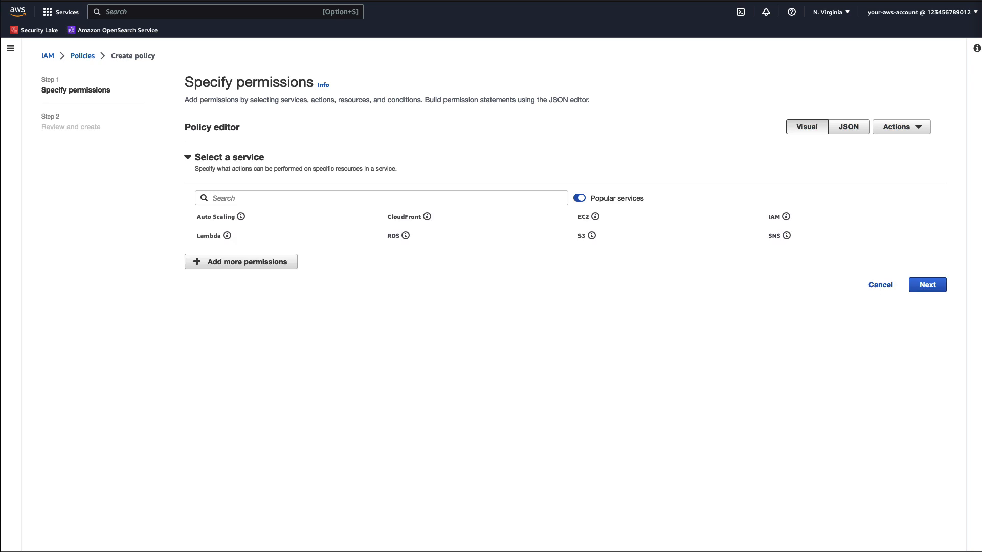
{"action": "left_click", "coordinate": [847, 126]}
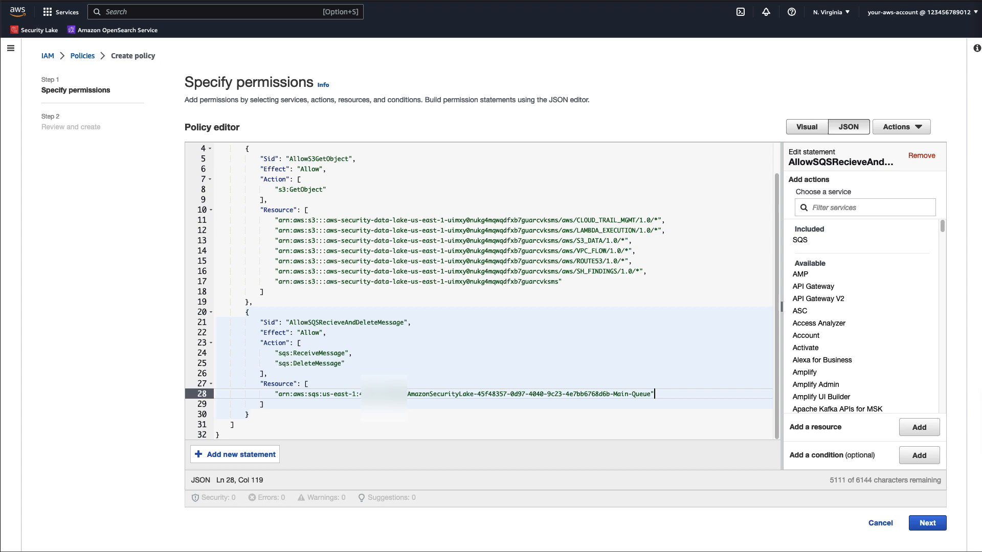
{"action": "left_click", "coordinate": [927, 523]}
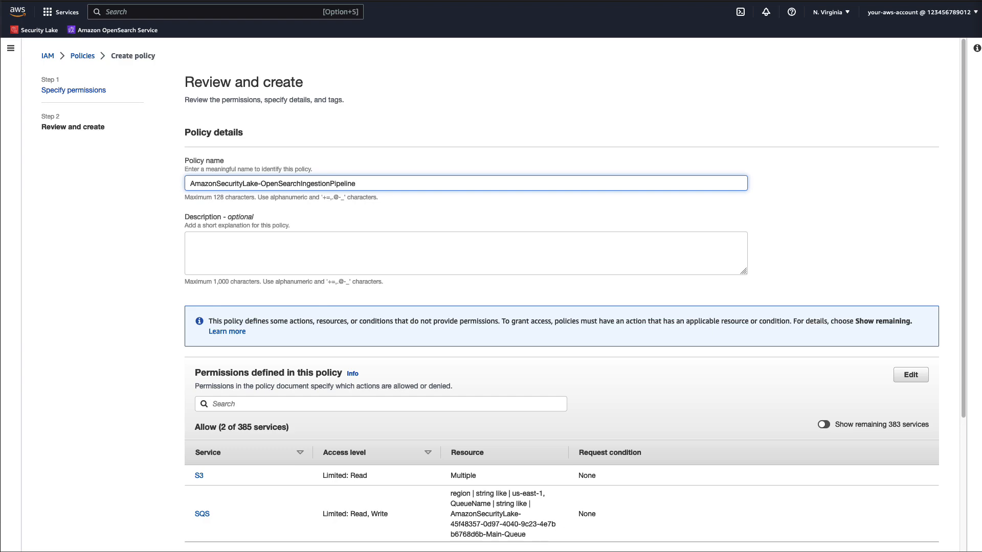
{"action": "scroll", "scroll_direction": "down", "scroll_amount": 3}
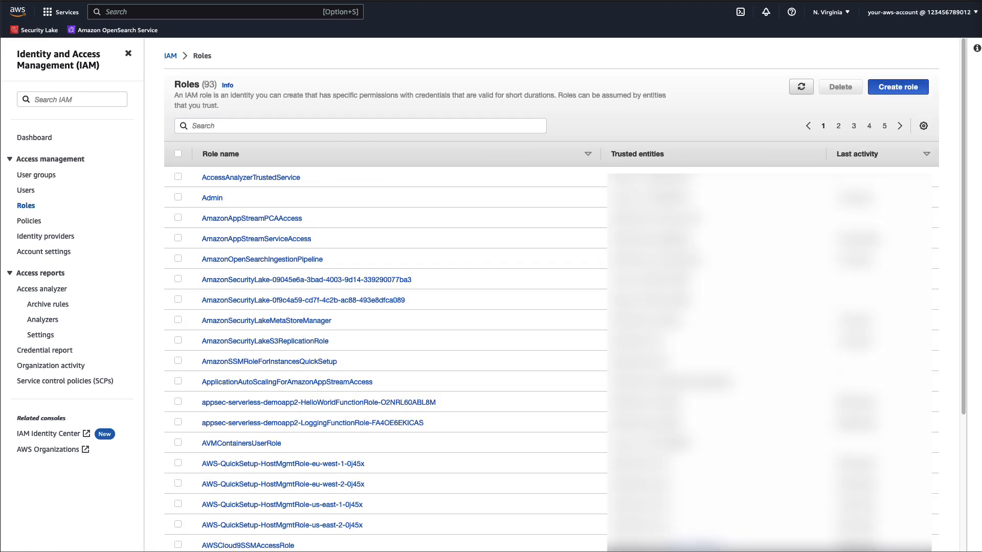
Step: Start a new role trusted by the OpenSearch Ingestion Pipelines service
{"action": "left_click", "coordinate": [897, 86]}
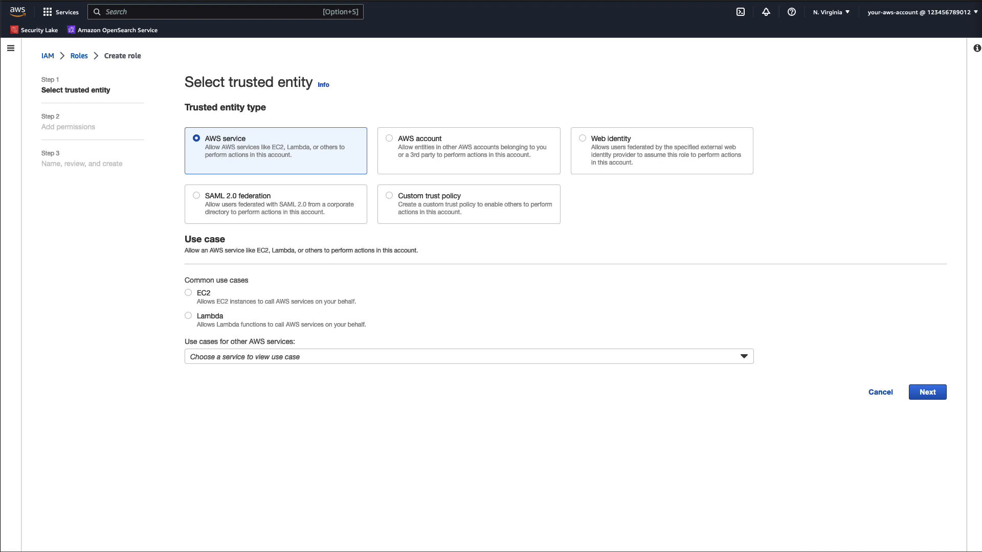
{"action": "type", "text": "op"}
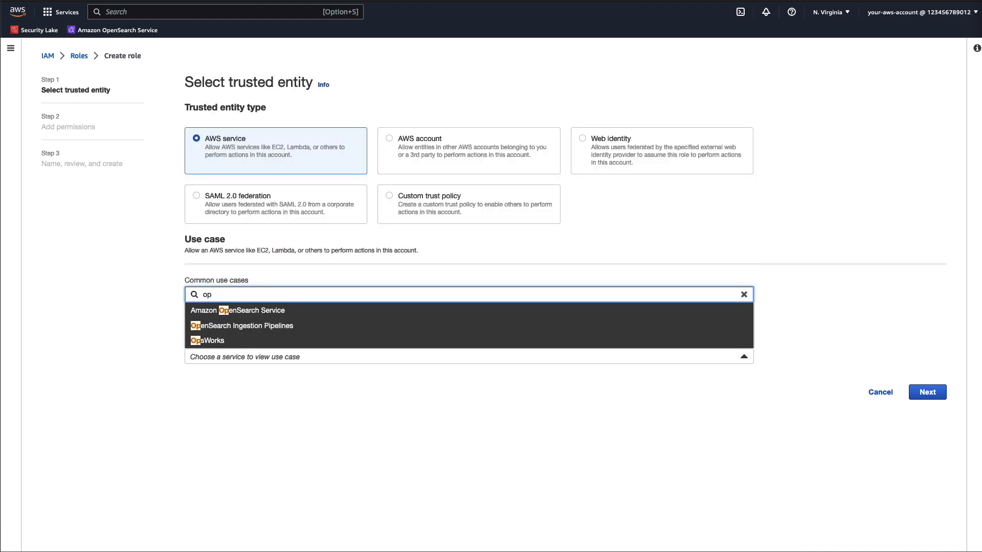
{"action": "mouse_move", "coordinate": [241, 325]}
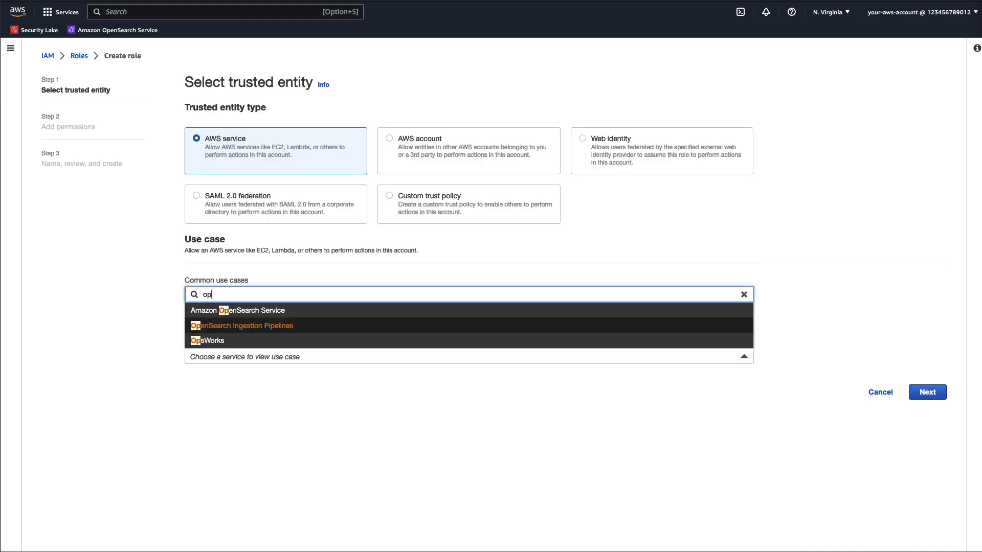
{"action": "left_click", "coordinate": [241, 325]}
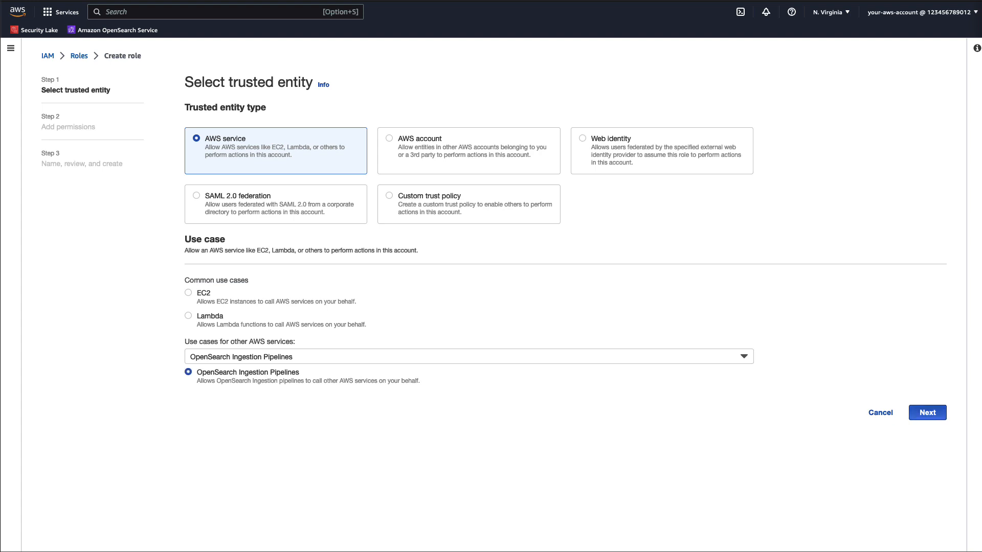
{"action": "left_click", "coordinate": [927, 412]}
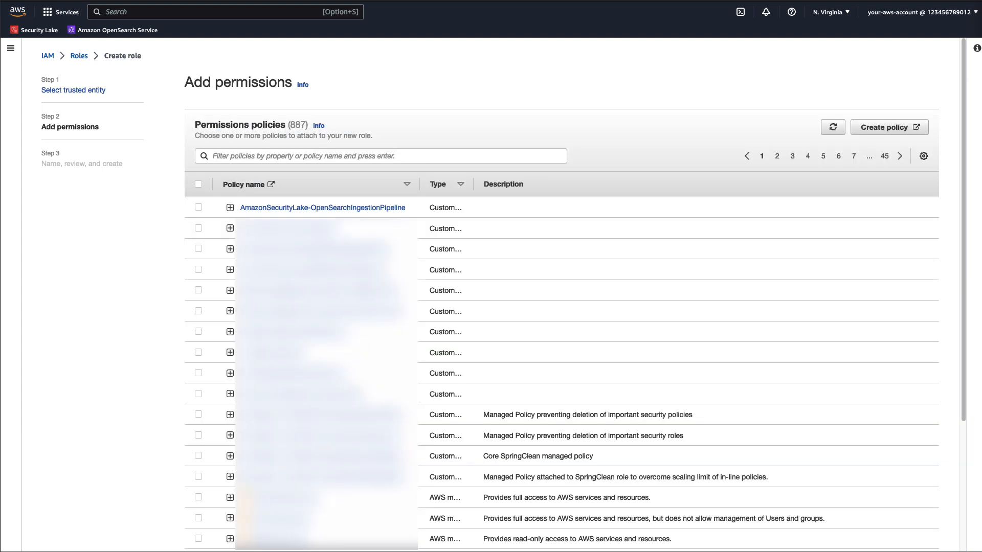
Step: Attach the AmazonSecurityLake-OpenSearchIngestionPipeline policy and create the SecurityLakeAmazonOpenSearchIngestionPipeline role
{"action": "left_click", "coordinate": [198, 208]}
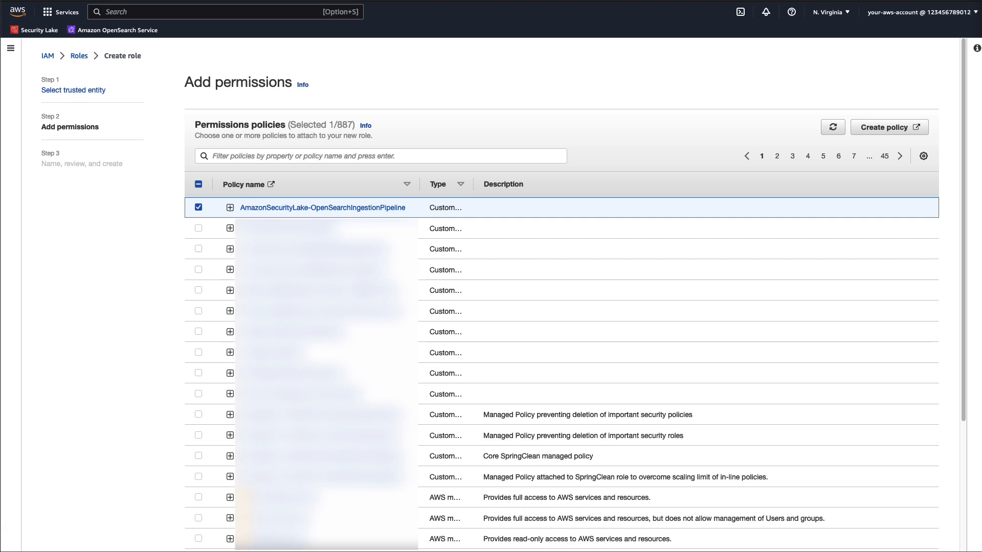
{"action": "scroll", "scroll_direction": "down", "scroll_amount": 3}
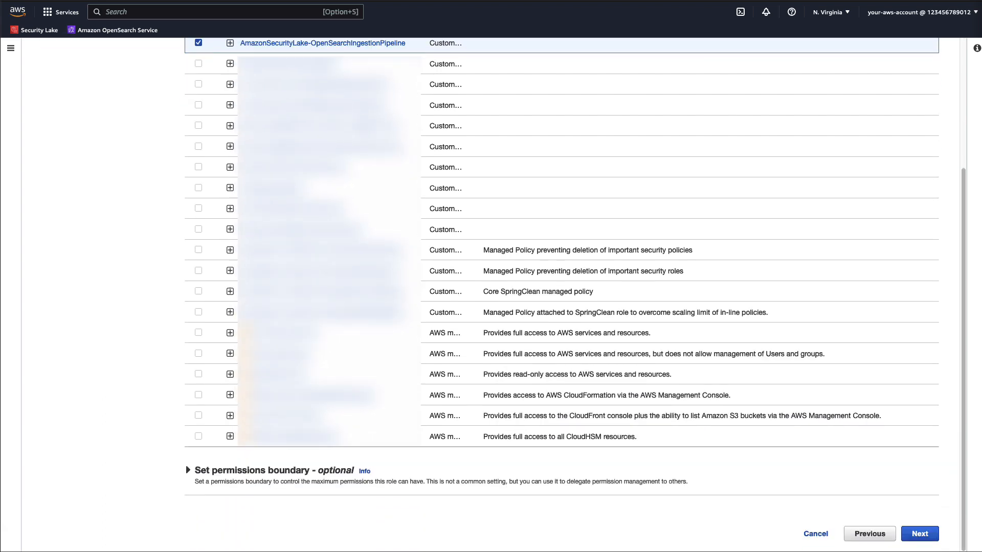
{"action": "left_click", "coordinate": [918, 534]}
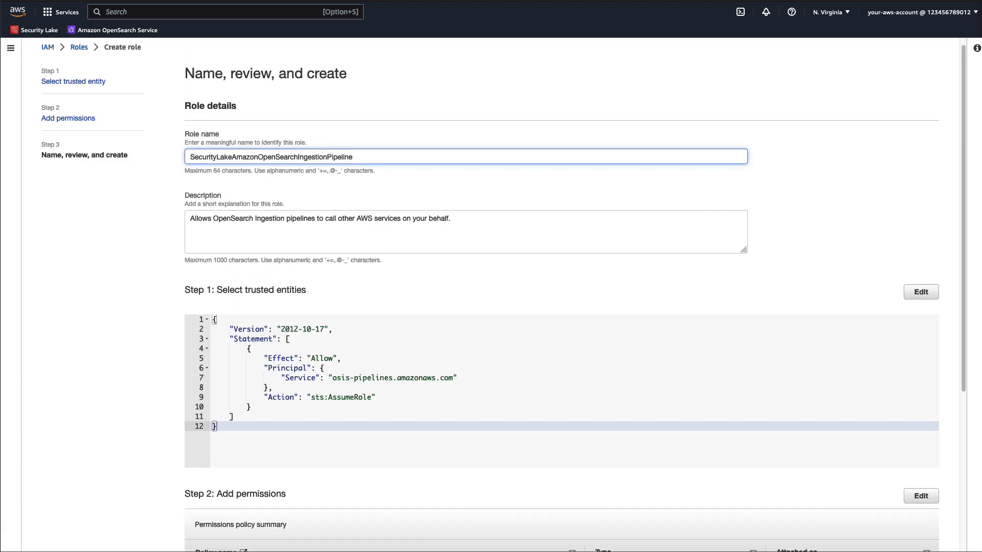
{"action": "scroll", "scroll_direction": "down", "scroll_amount": 3}
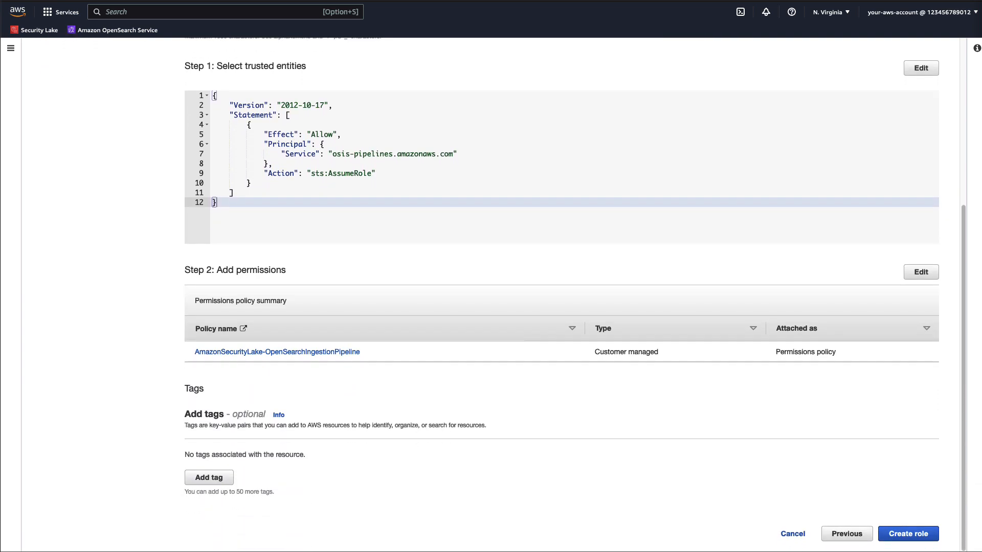
{"action": "left_click", "coordinate": [907, 534]}
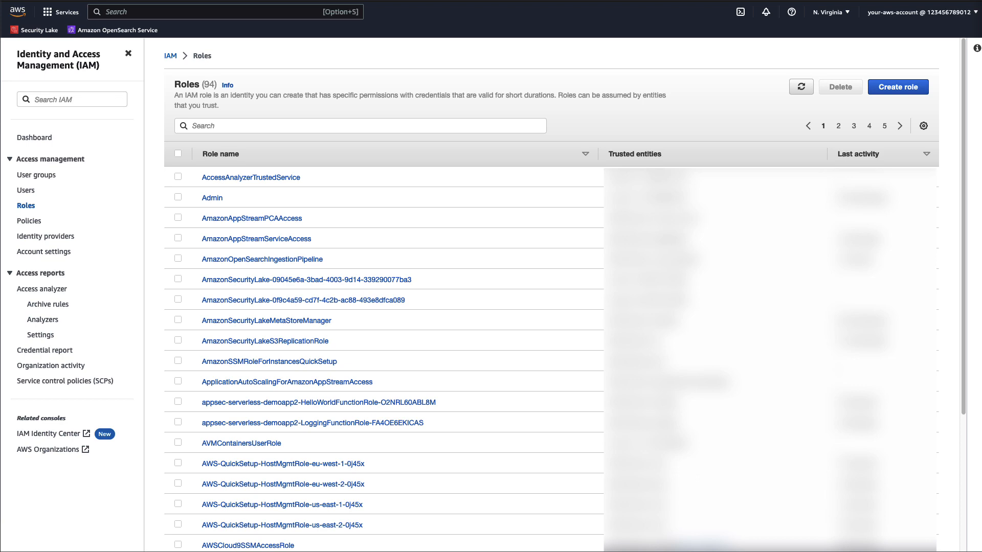
Step: Find the SecurityLakeAmazonOpenSearchIngestionPipeline role and start an inline policy for it
{"action": "left_click", "coordinate": [360, 126]}
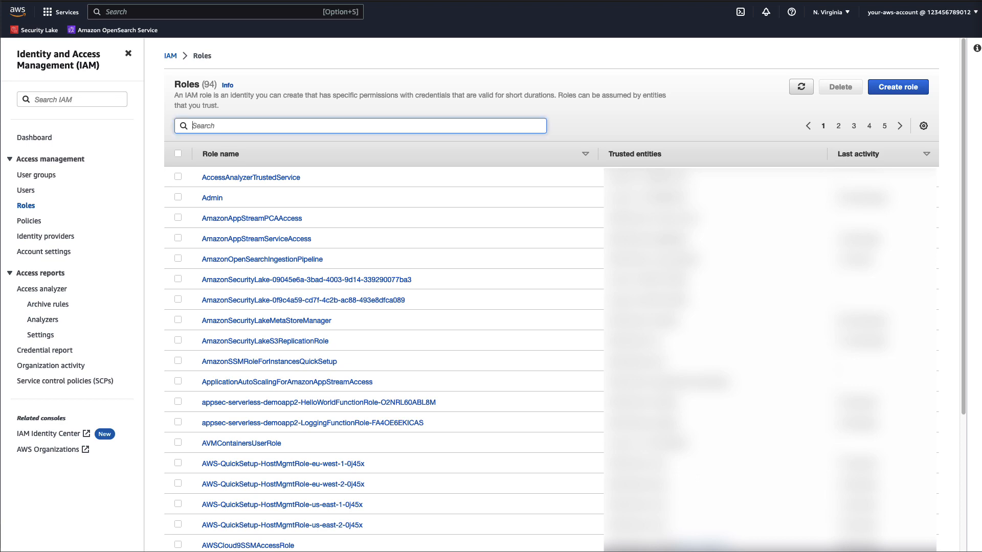
{"action": "type", "text": "SecurityLakeAmazonOpenSearchIngestionPipeline"}
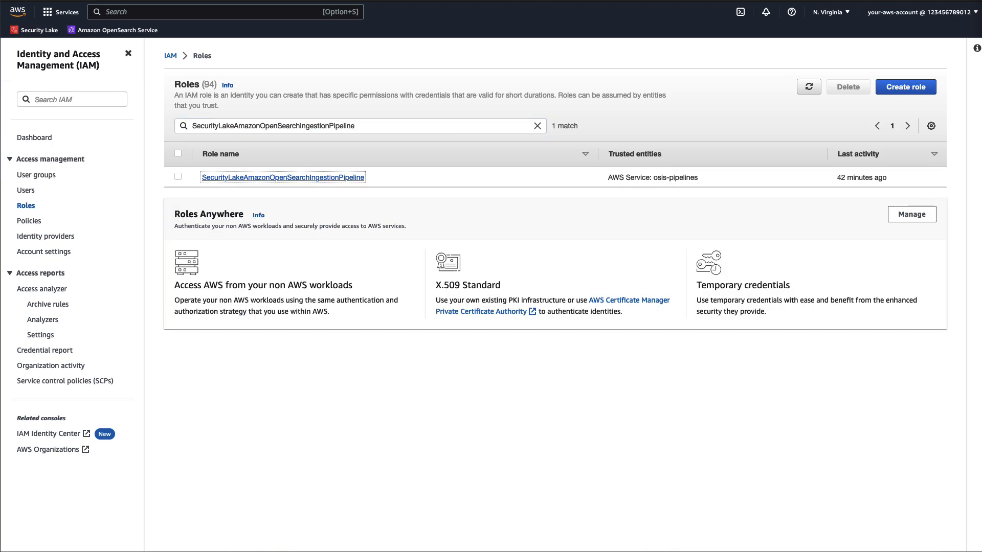
{"action": "left_click", "coordinate": [283, 176]}
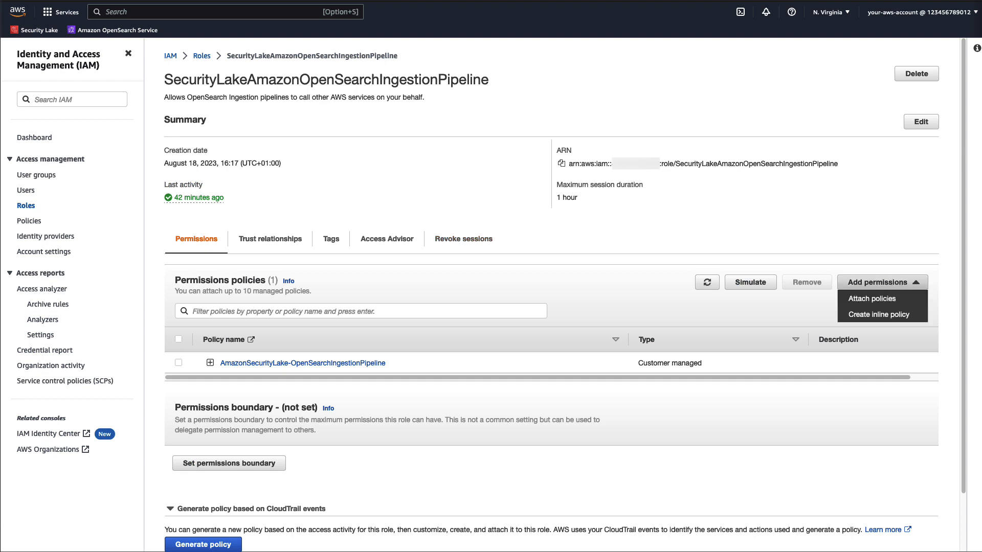
{"action": "left_click", "coordinate": [880, 314]}
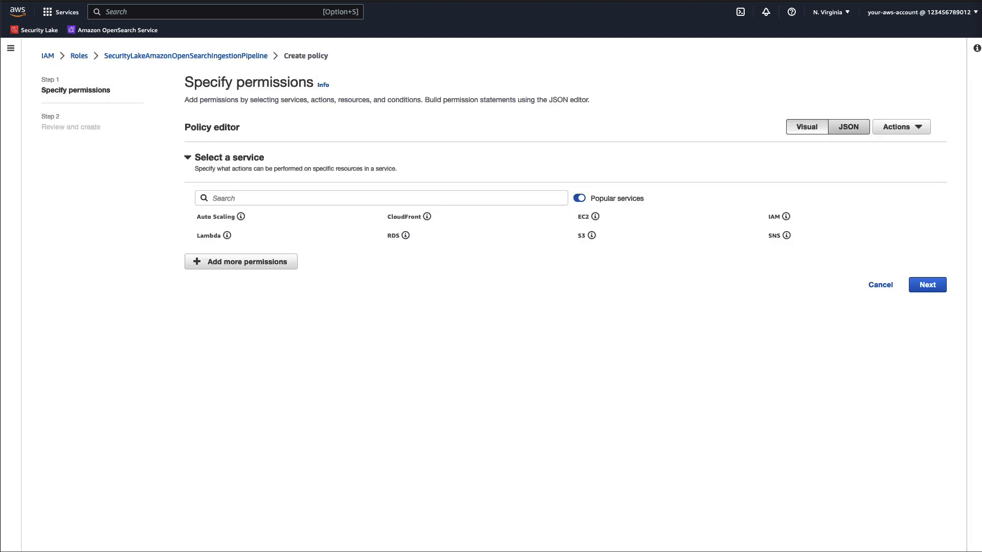
Step: Draft the inline policy as JSON for OpenSearch domain and S3 DLQ access, named AmazonOpenSearchandS3DLQ
{"action": "left_click", "coordinate": [849, 127]}
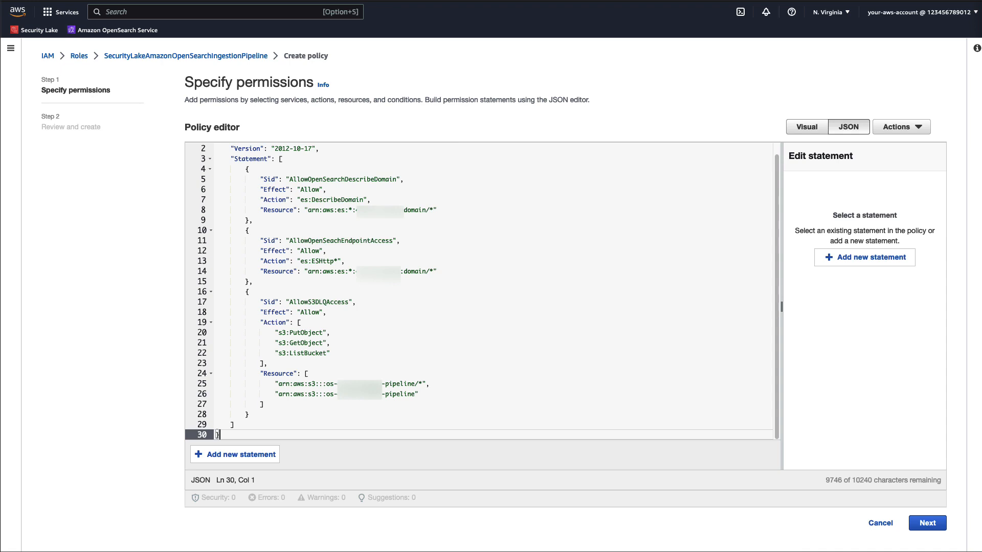
{"action": "left_click", "coordinate": [927, 523]}
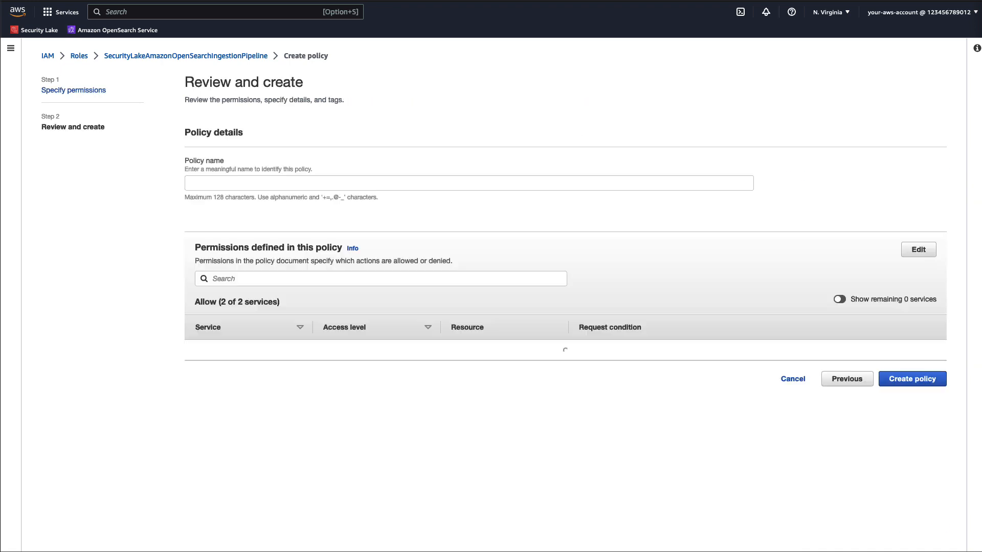
{"action": "type", "text": "AmazonOpenSearchandS3DLQ"}
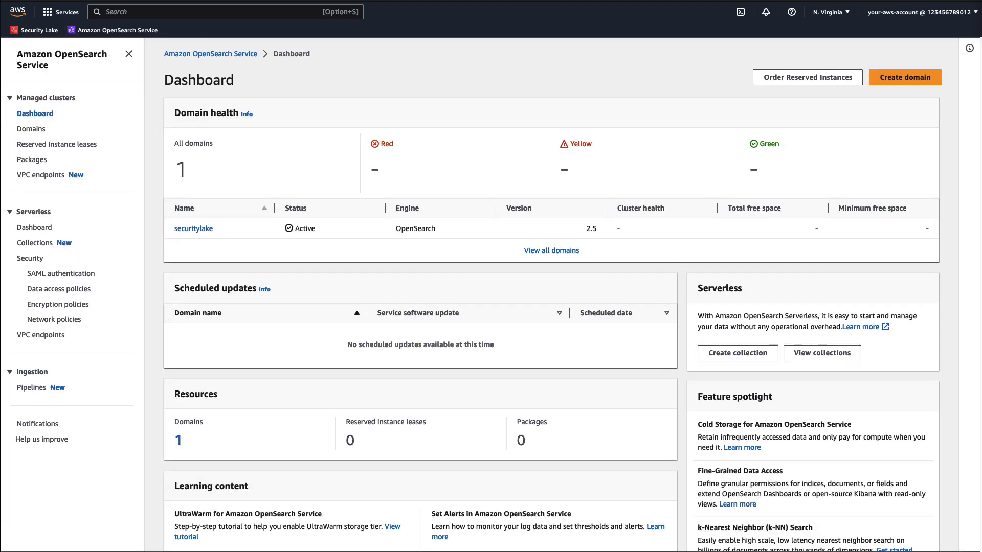
{"action": "left_click", "coordinate": [29, 129]}
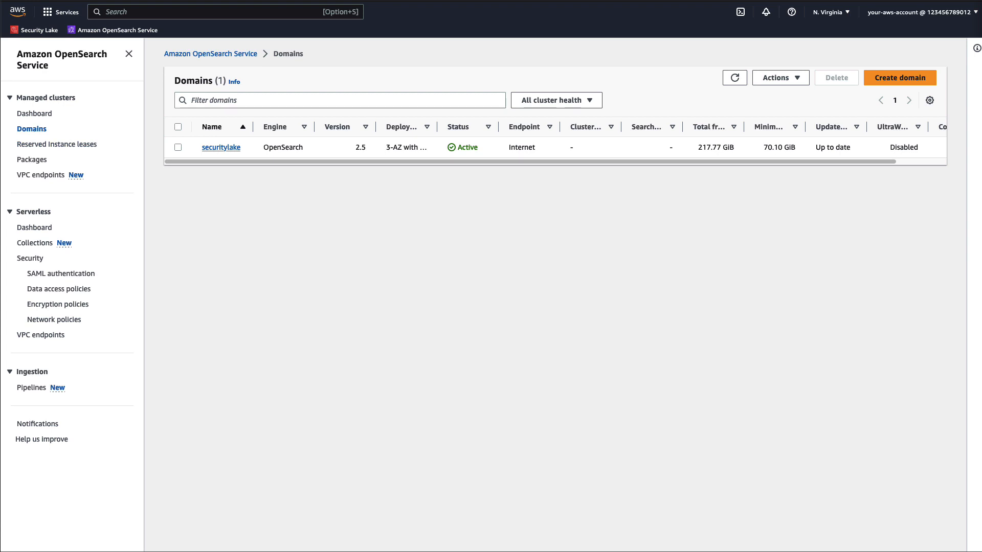
Step: Open the securitylake domain's security configuration for editing
{"action": "left_click", "coordinate": [221, 147]}
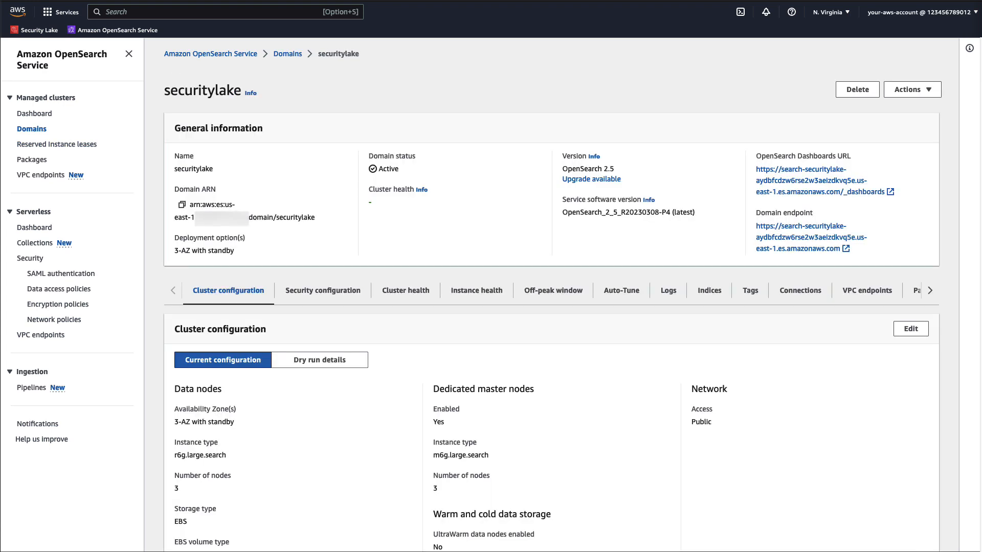
{"action": "left_click", "coordinate": [323, 290]}
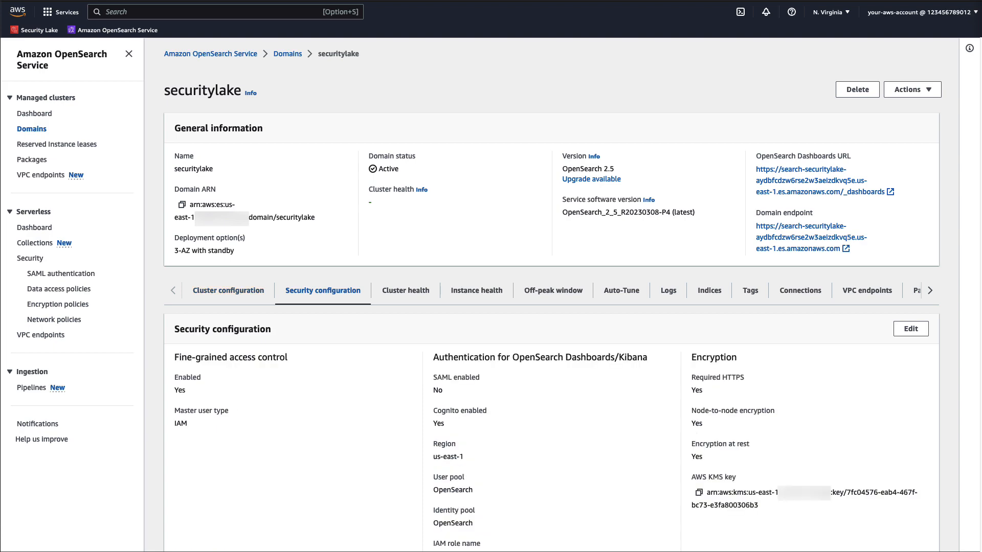
{"action": "left_click", "coordinate": [910, 328]}
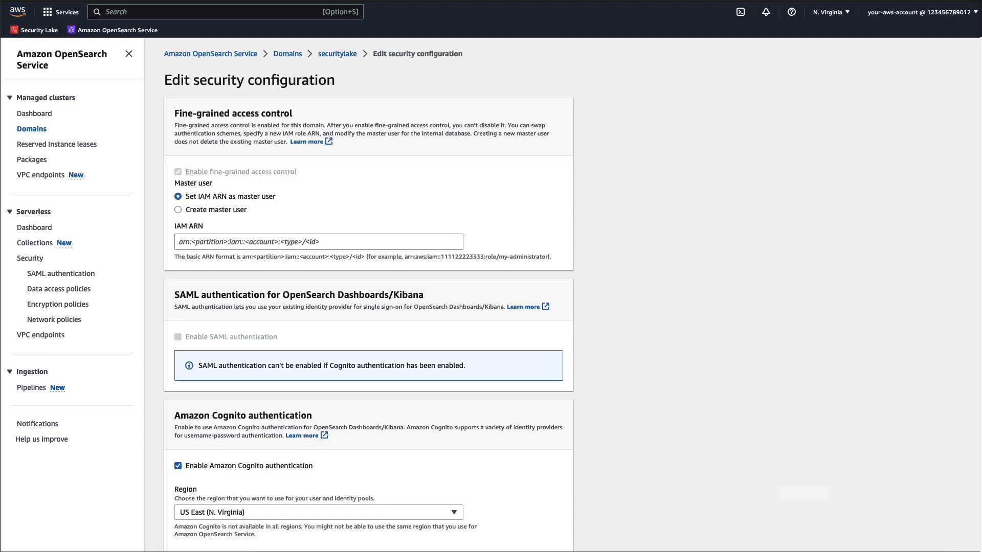
{"action": "scroll", "scroll_direction": "down", "scroll_amount": 3}
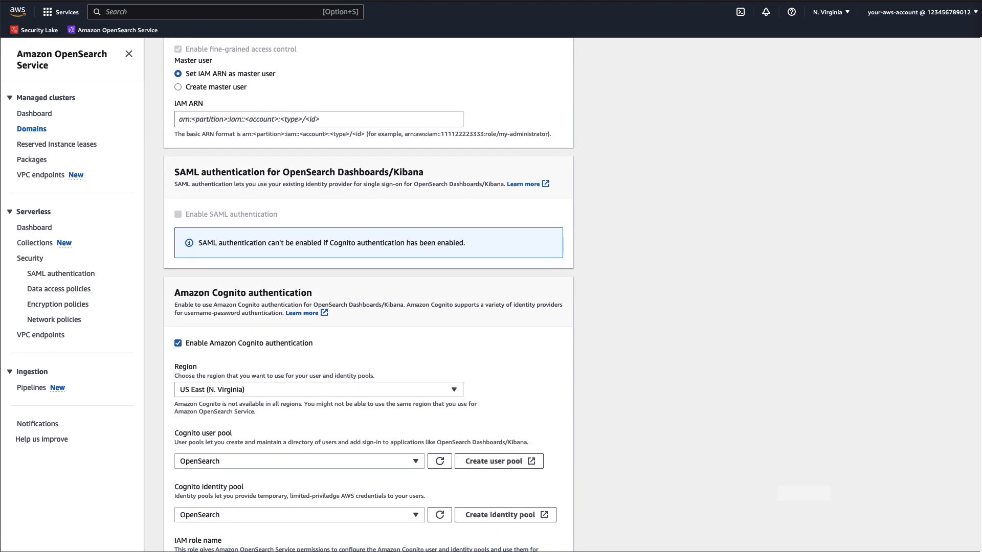
{"action": "scroll", "scroll_direction": "down", "scroll_amount": 3}
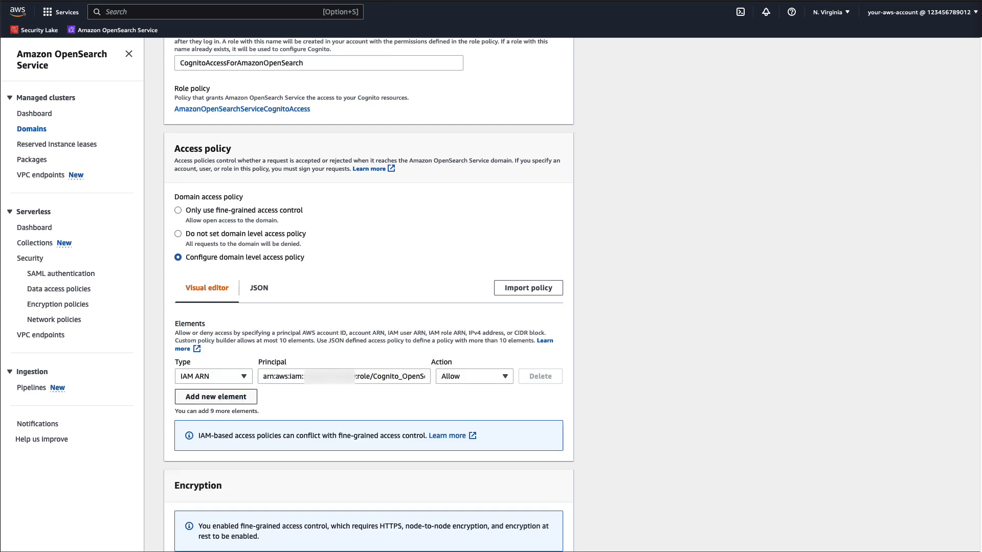
Step: Add an IAM ARN element allowing the SecurityLakeAmazonOpenSearchIngestionPipeline role in the access policy
{"action": "left_click", "coordinate": [215, 397]}
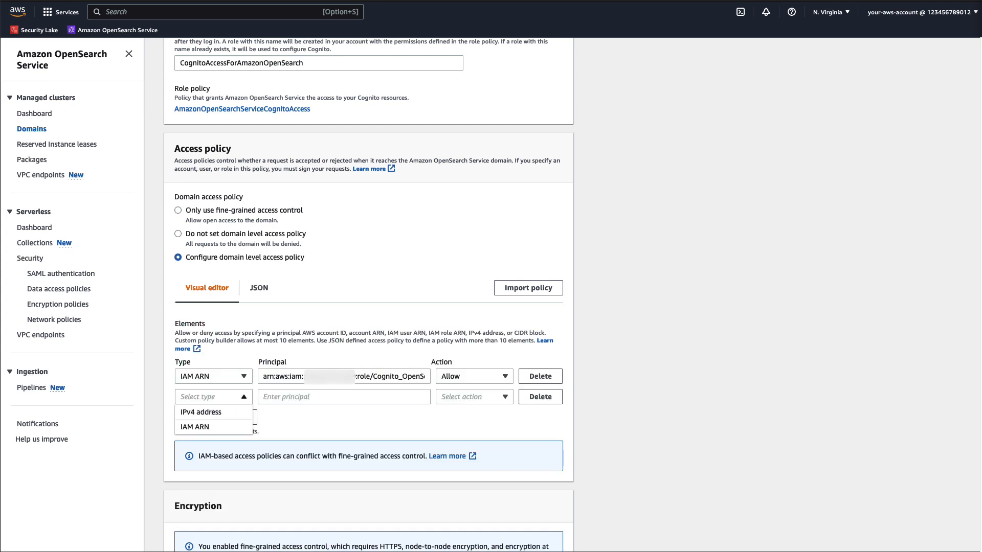
{"action": "left_click", "coordinate": [195, 426]}
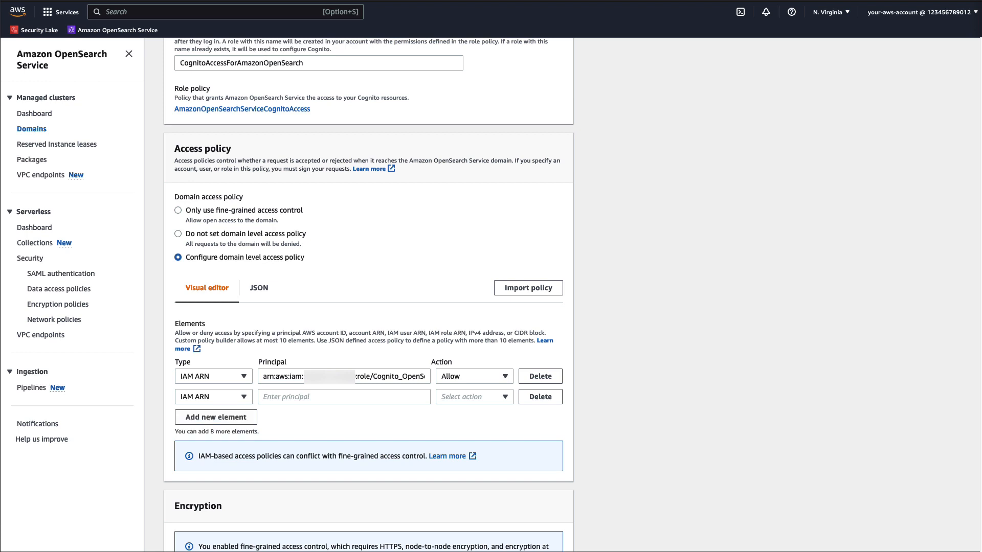
{"action": "type", "text": "SecurityLakeAmazonOpenSearchIngestionPipeline"}
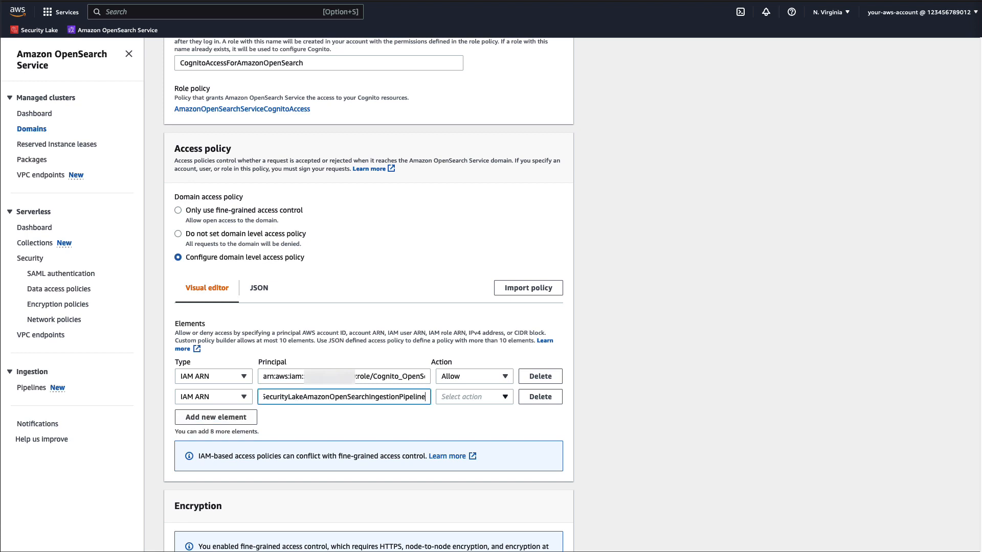
{"action": "left_click", "coordinate": [473, 397]}
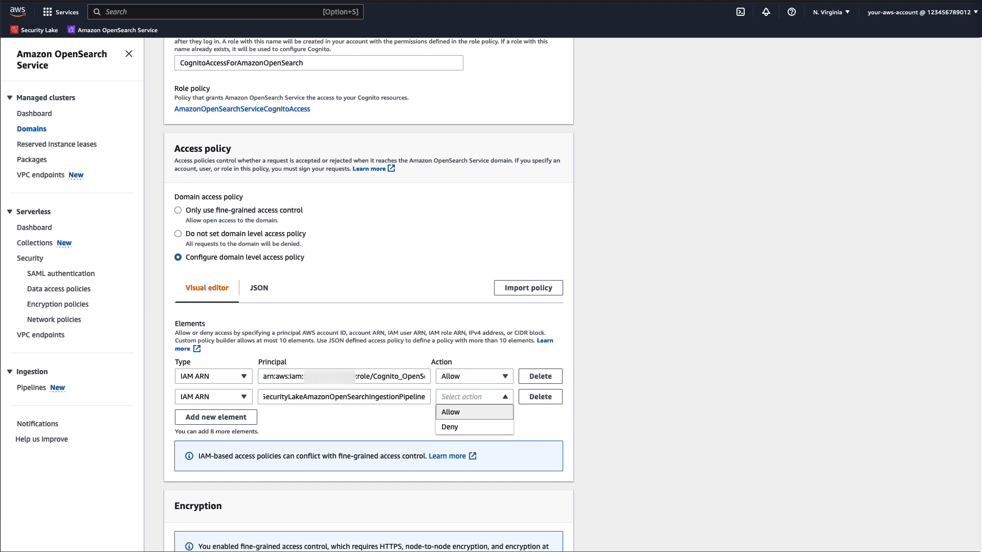
{"action": "left_click", "coordinate": [450, 413]}
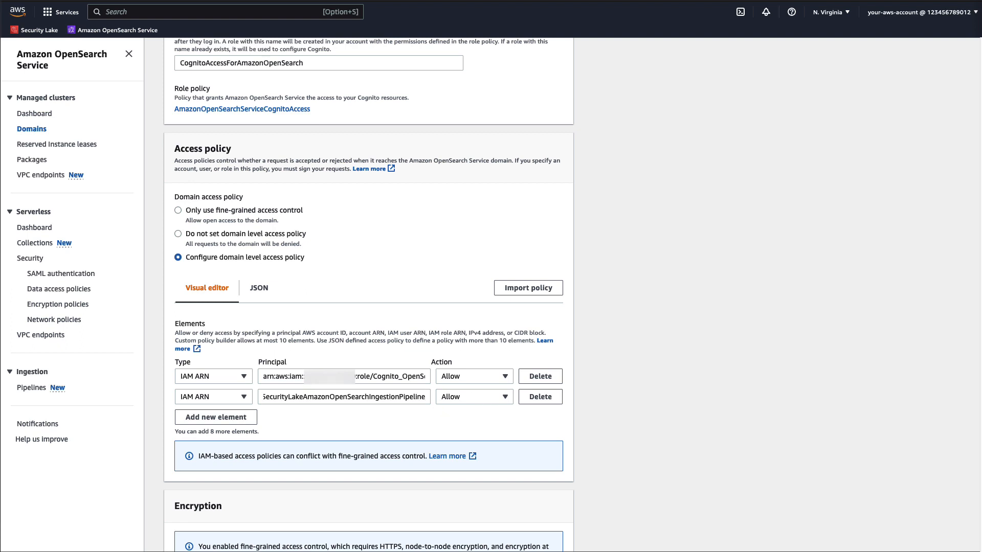
Step: Save the updated domain access policy and go to OpenSearch Dashboards
{"action": "scroll", "scroll_direction": "down", "scroll_amount": 3}
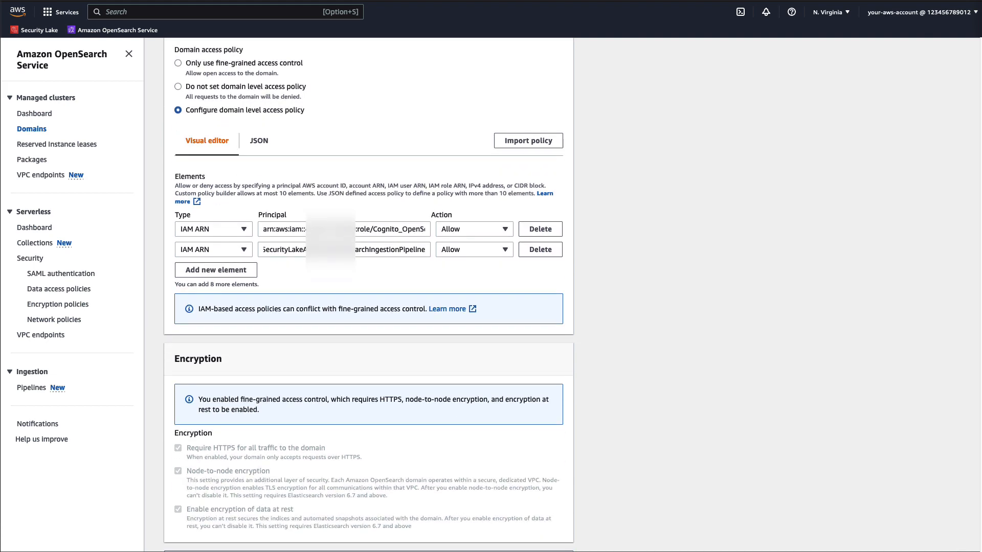
{"action": "scroll", "scroll_direction": "down", "scroll_amount": 3}
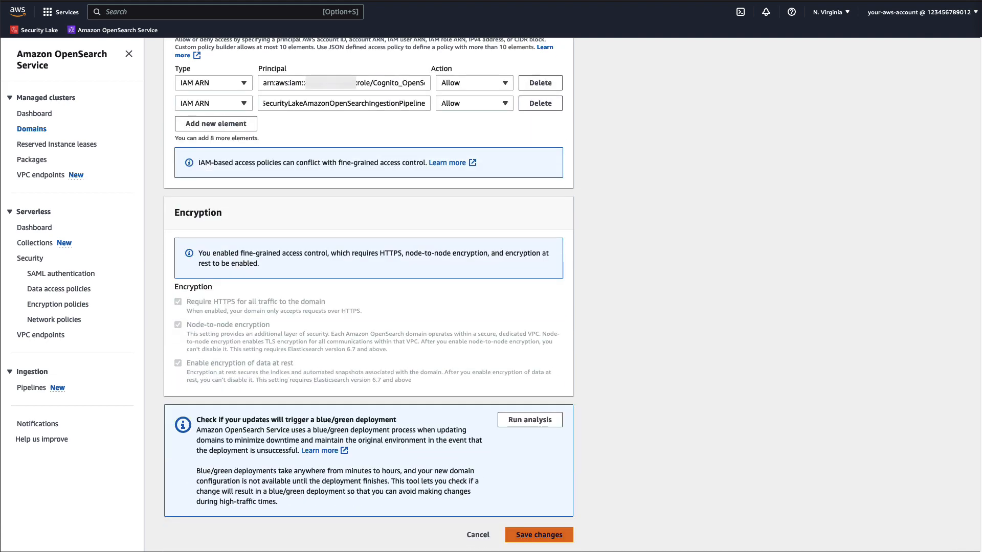
{"action": "left_click", "coordinate": [538, 534]}
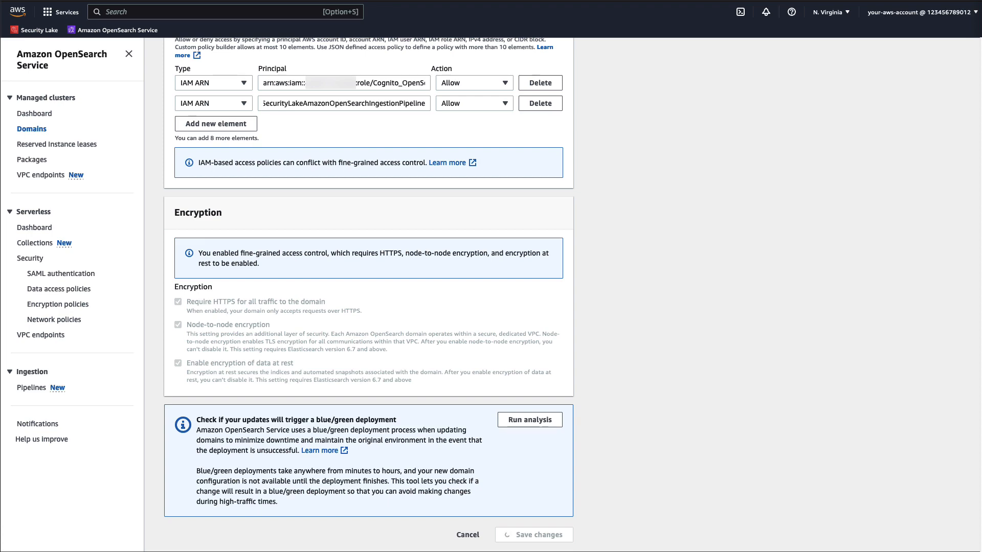
{"action": "left_click", "coordinate": [533, 534]}
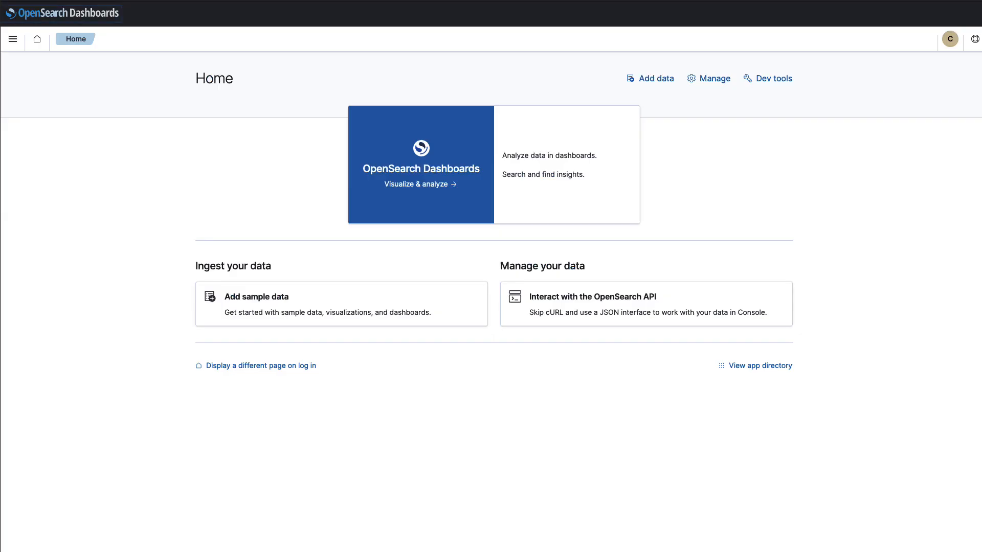
Step: In Dashboards security, open the all_access role's mapped users
{"action": "left_click", "coordinate": [12, 39]}
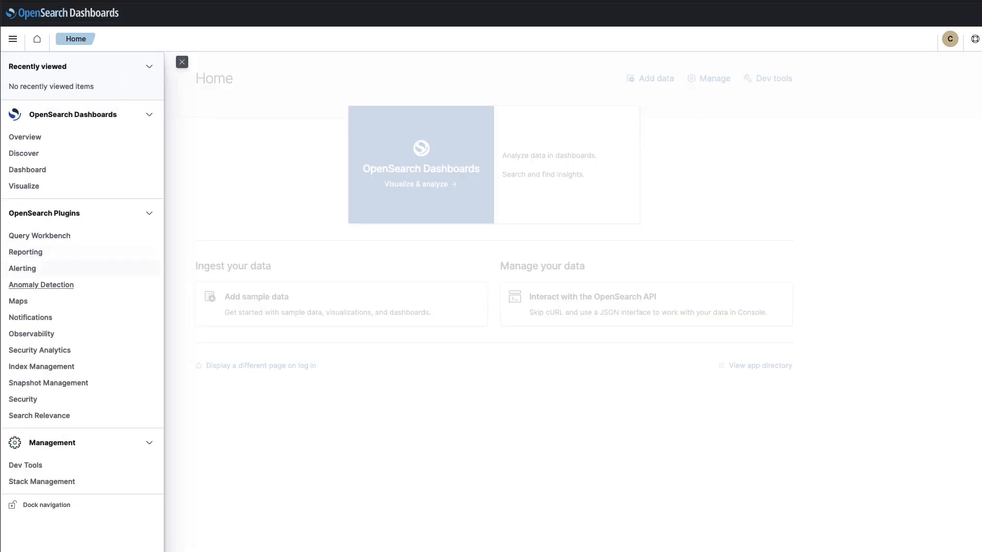
{"action": "left_click", "coordinate": [23, 399]}
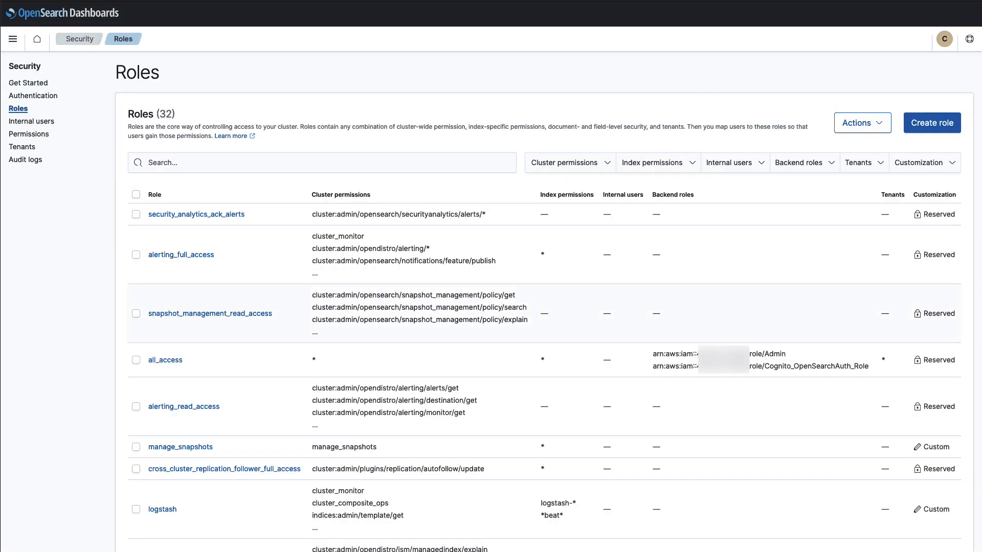
{"action": "left_click", "coordinate": [164, 359]}
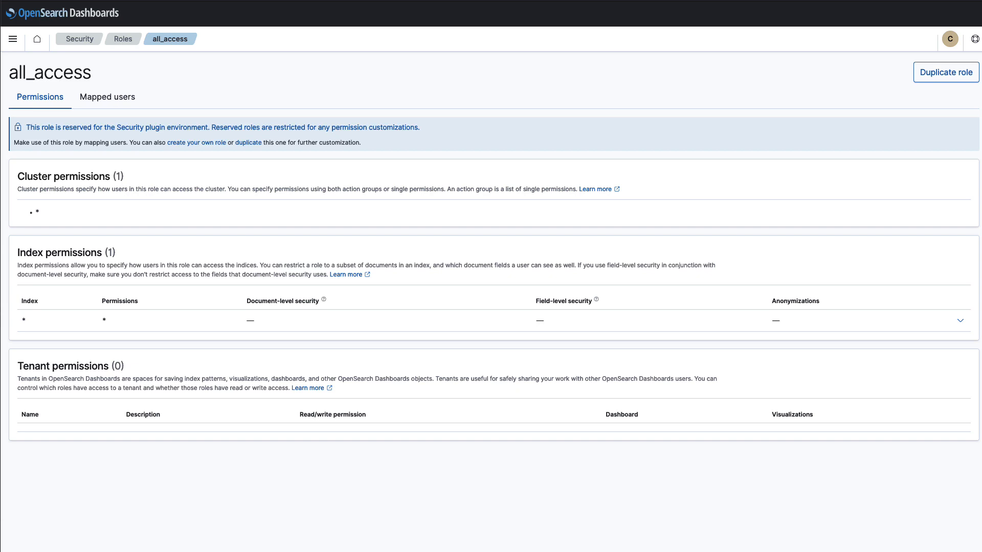
{"action": "left_click", "coordinate": [108, 97]}
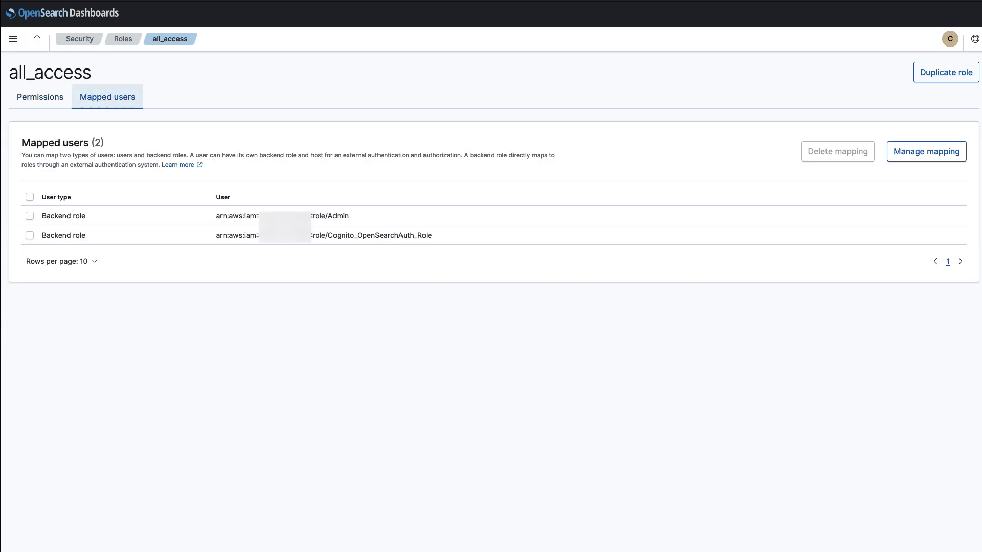
Step: Add the pipeline role ARN as another backend role of all_access and save the mapping
{"action": "left_click", "coordinate": [926, 151]}
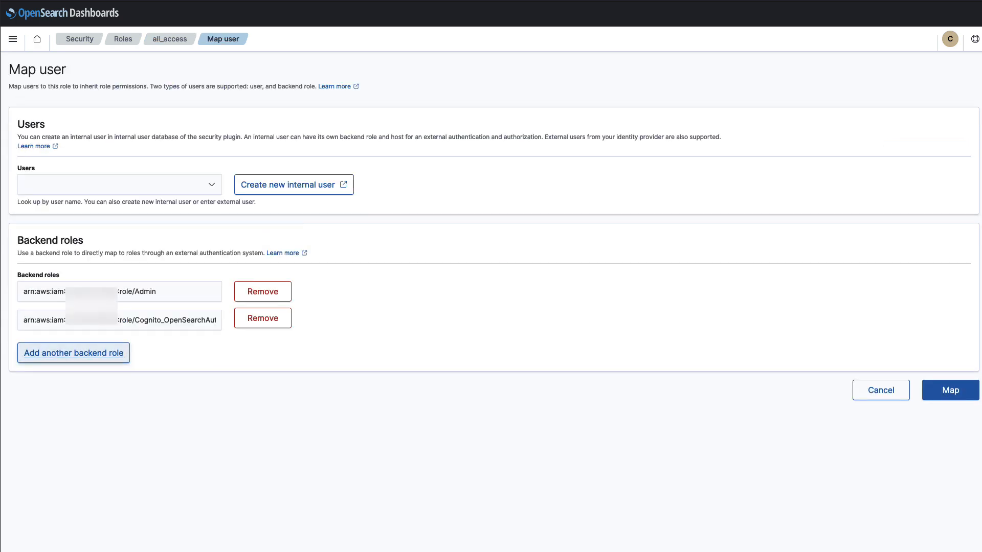
{"action": "left_click", "coordinate": [73, 353]}
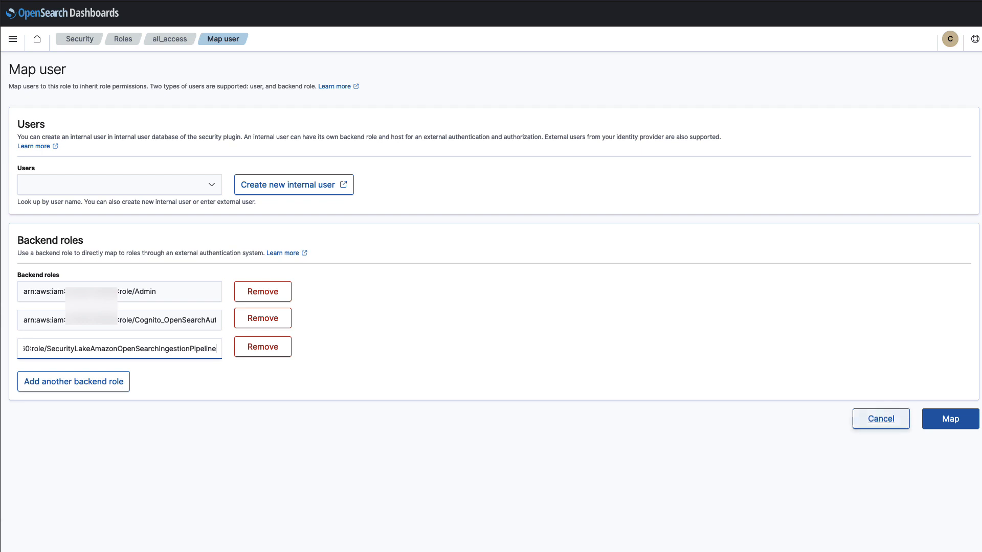
{"action": "left_click", "coordinate": [880, 418]}
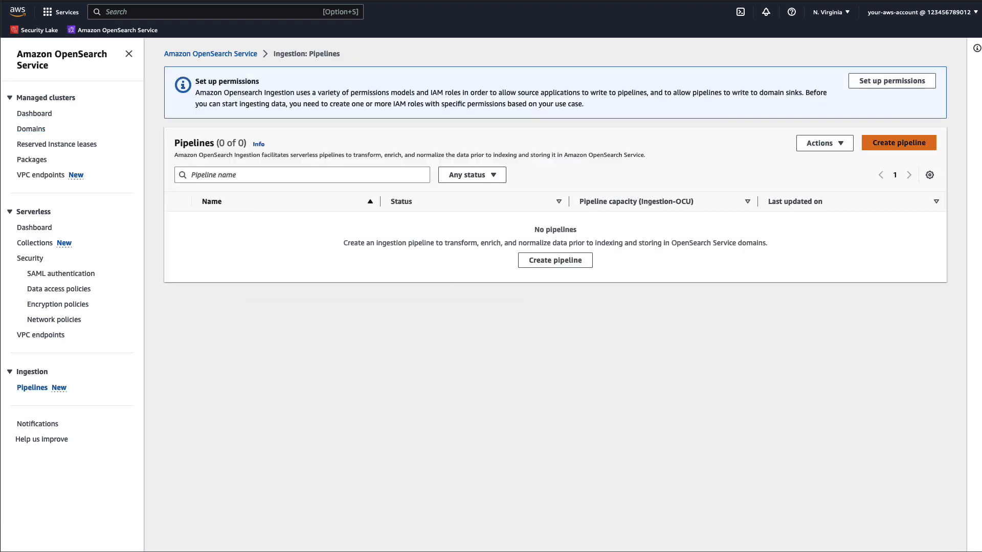
Step: Start a new ingestion pipeline named amazonsecuritylake
{"action": "left_click", "coordinate": [898, 142]}
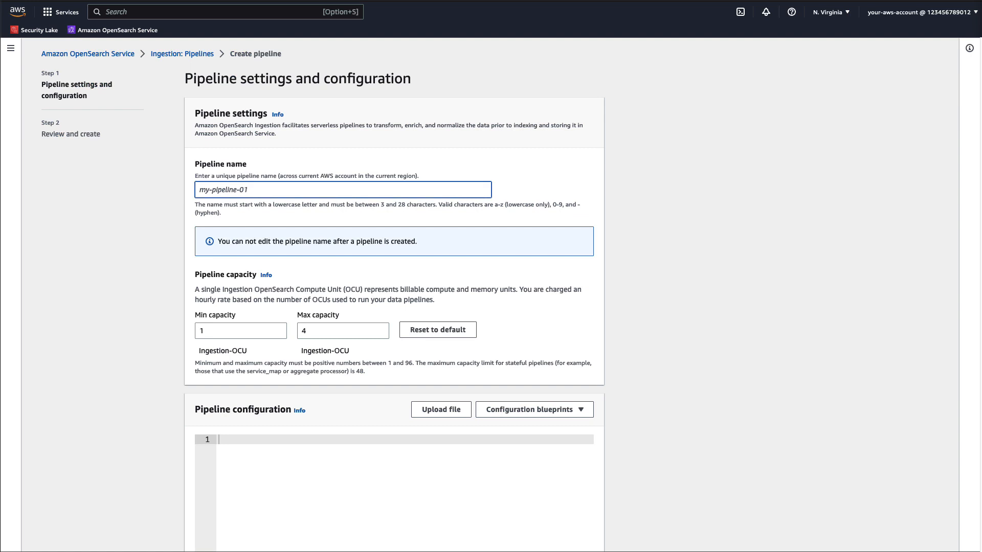
{"action": "type", "text": "amazonsecuritylake"}
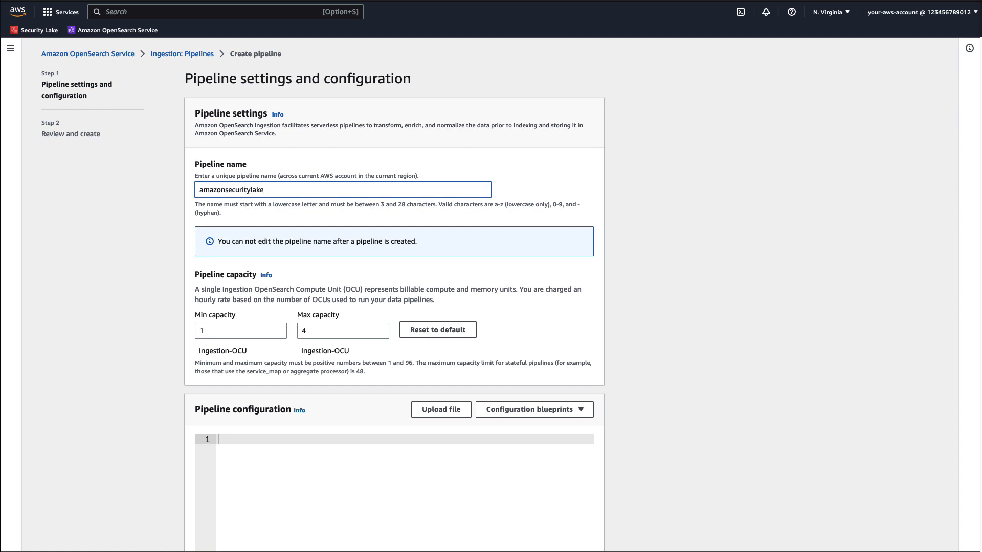
{"action": "left_click", "coordinate": [343, 189]}
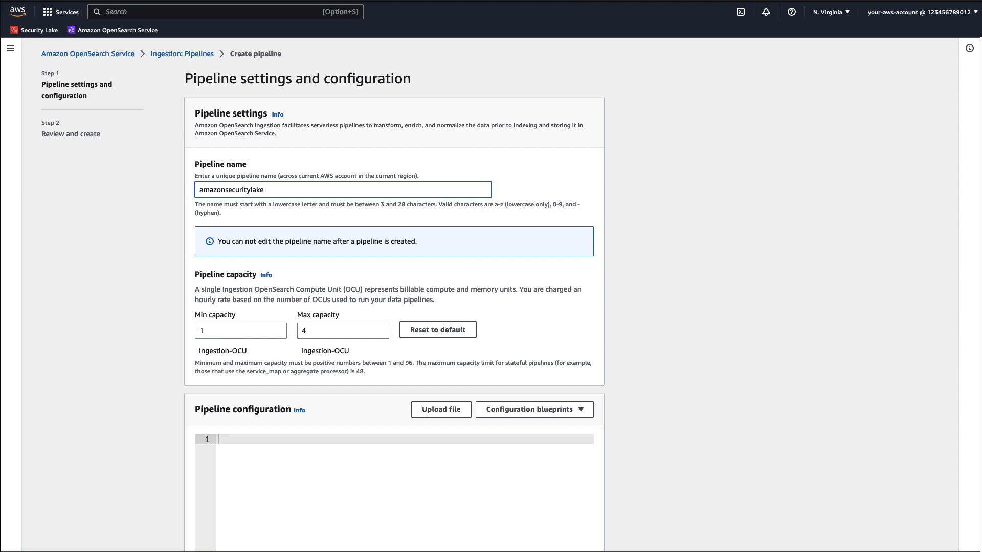
{"action": "left_click", "coordinate": [343, 190]}
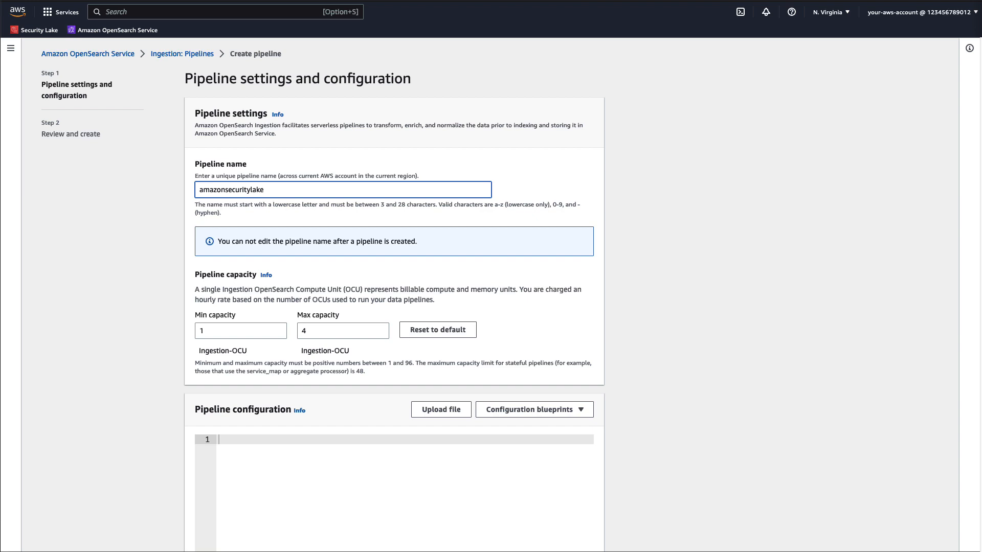
Step: Load the AWS-SecurityLakeS3ParquetOCSFPipeline blueprint as the pipeline configuration
{"action": "left_click", "coordinate": [534, 409]}
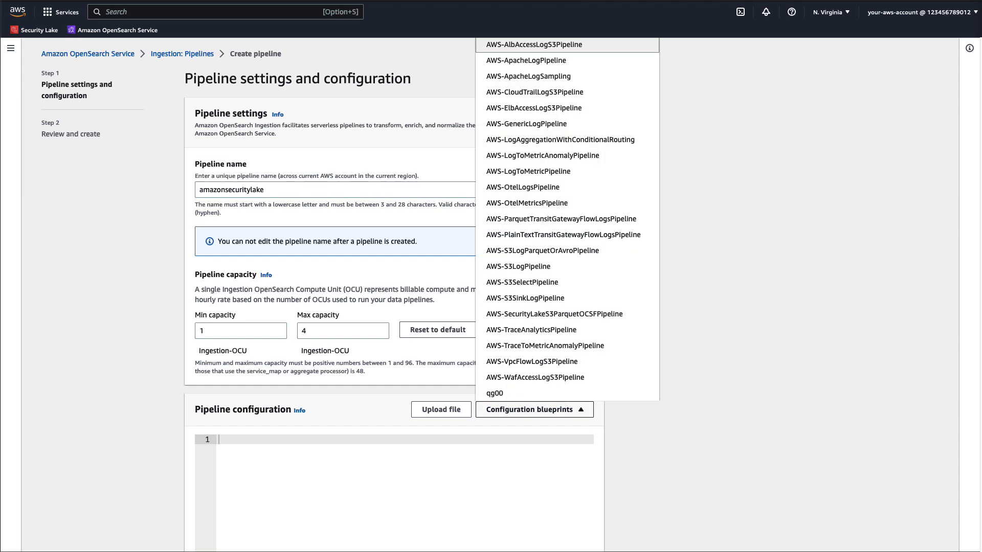
{"action": "mouse_move", "coordinate": [554, 314]}
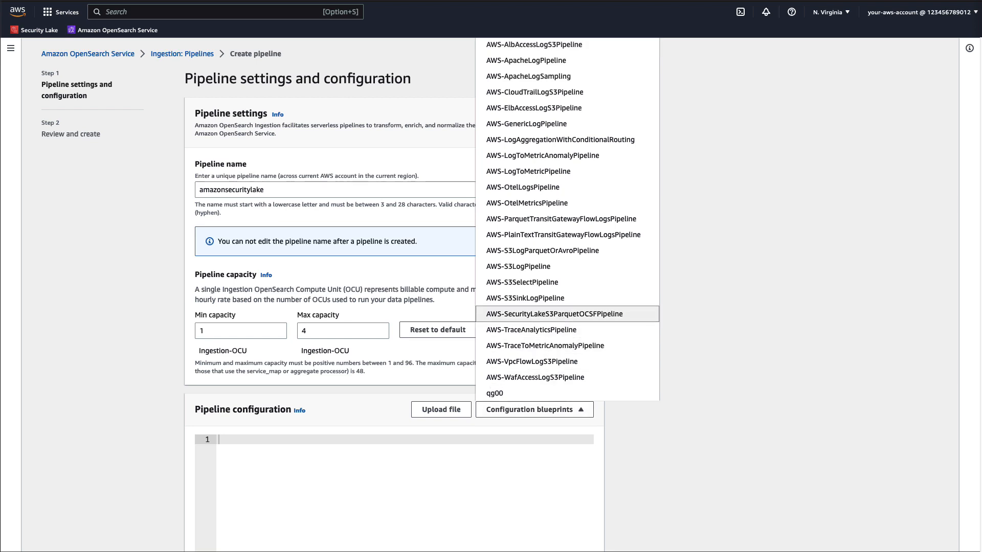
{"action": "left_click", "coordinate": [566, 314]}
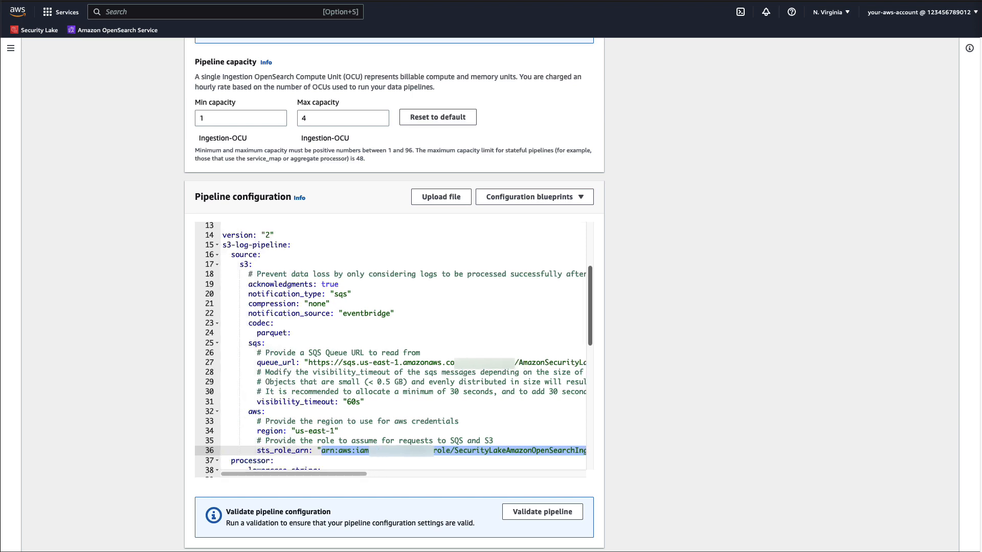
Step: Fill the YAML with the Security Lake queue URL, pipeline role ARN, securitylake domain endpoint, region and DLQ bucket
{"action": "scroll", "scroll_direction": "down", "scroll_amount": 3}
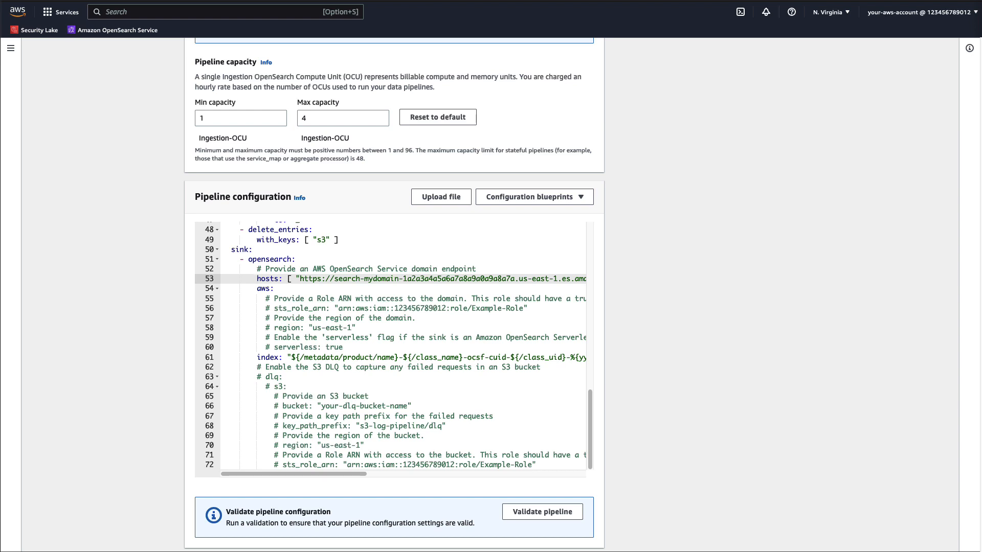
{"action": "left_click", "coordinate": [301, 278]}
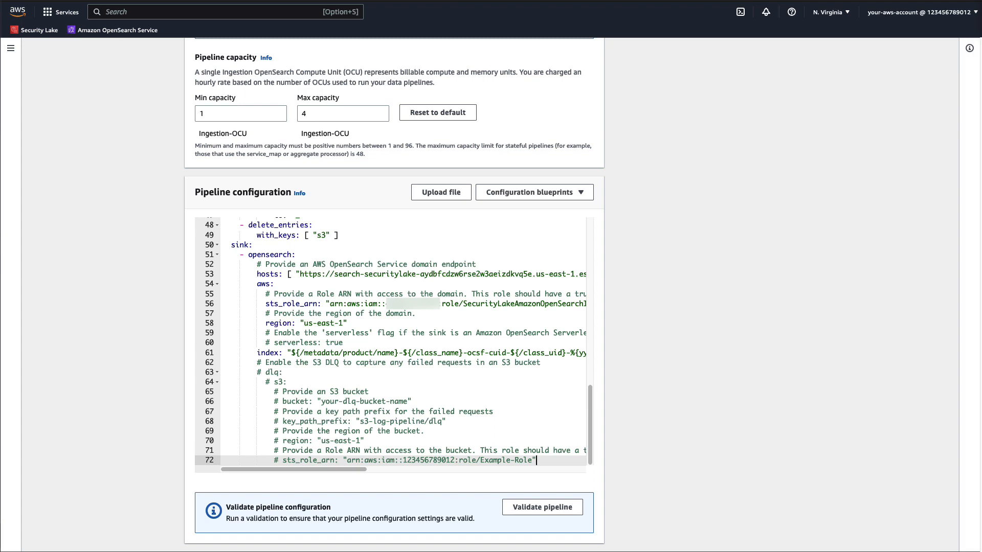
{"action": "left_click_drag", "start_coordinate": [259, 372], "coordinate": [535, 461]}
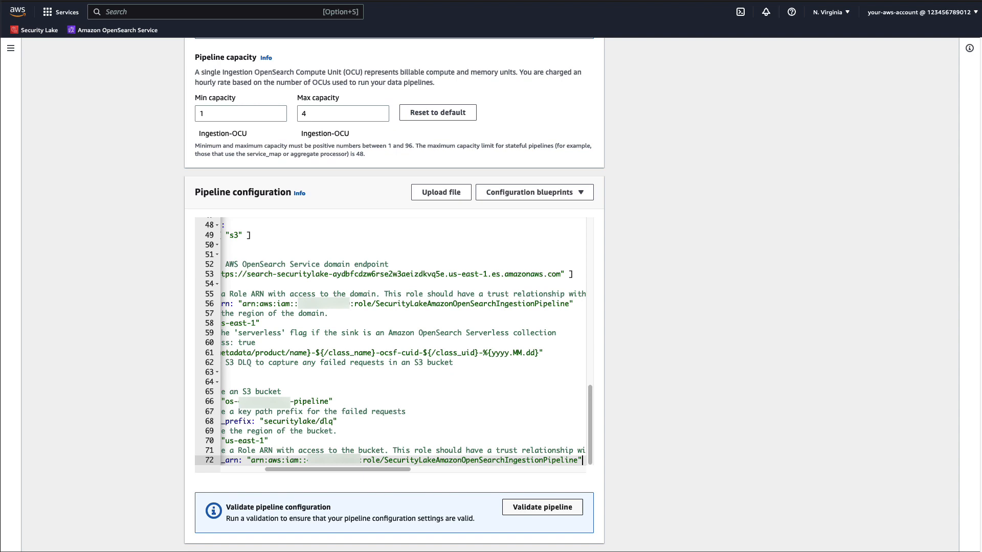
Step: Validate the amazonsecuritylake pipeline configuration successfully
{"action": "left_click", "coordinate": [541, 506]}
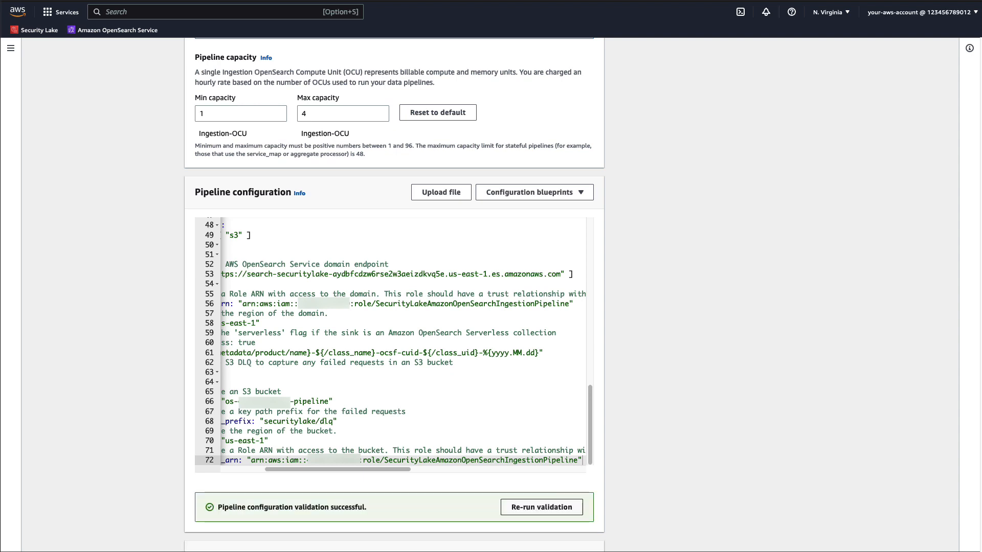
{"action": "scroll", "scroll_direction": "down", "scroll_amount": 3}
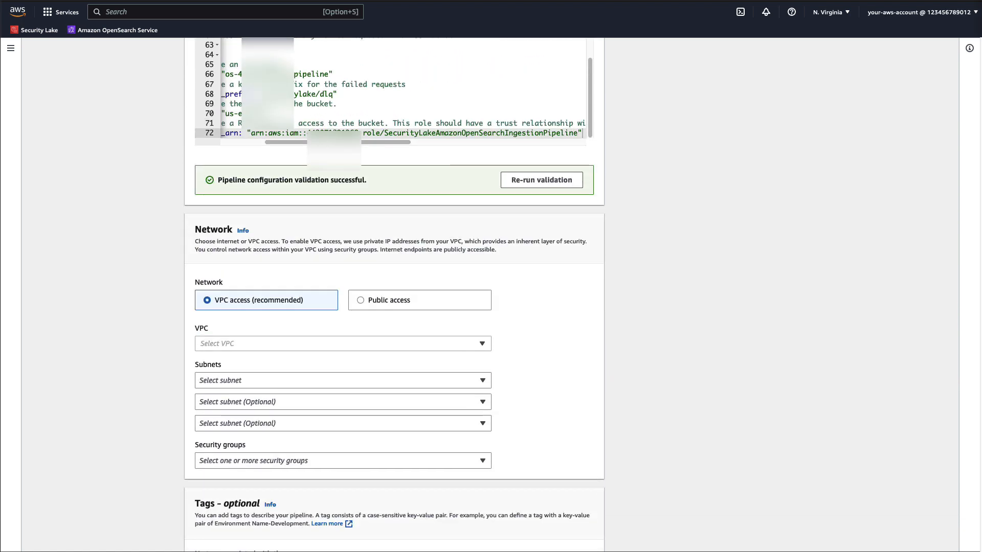
Step: Choose Public network access, keep the default CloudWatch log group, and continue to review
{"action": "scroll", "scroll_direction": "down", "scroll_amount": 3}
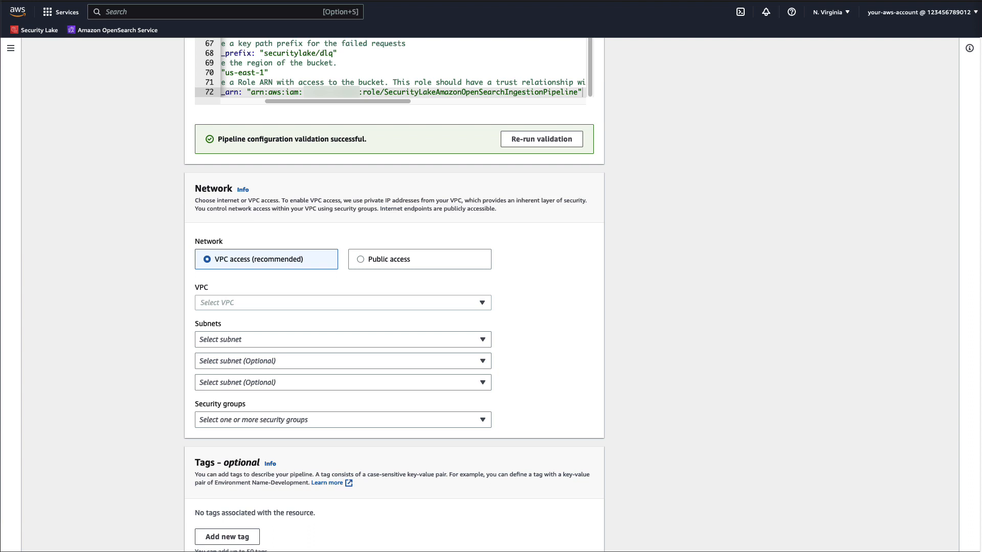
{"action": "left_click", "coordinate": [360, 259]}
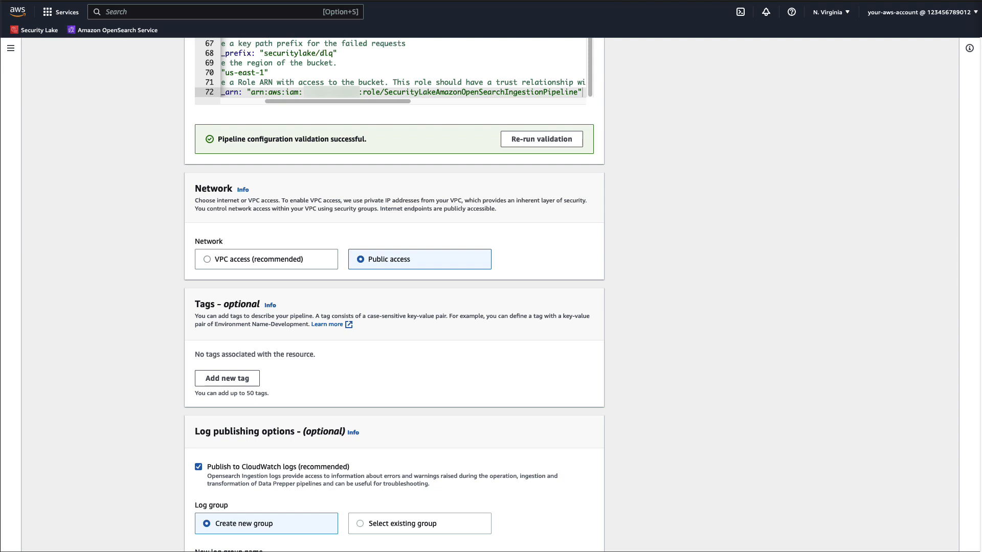
{"action": "scroll", "scroll_direction": "down", "scroll_amount": 3}
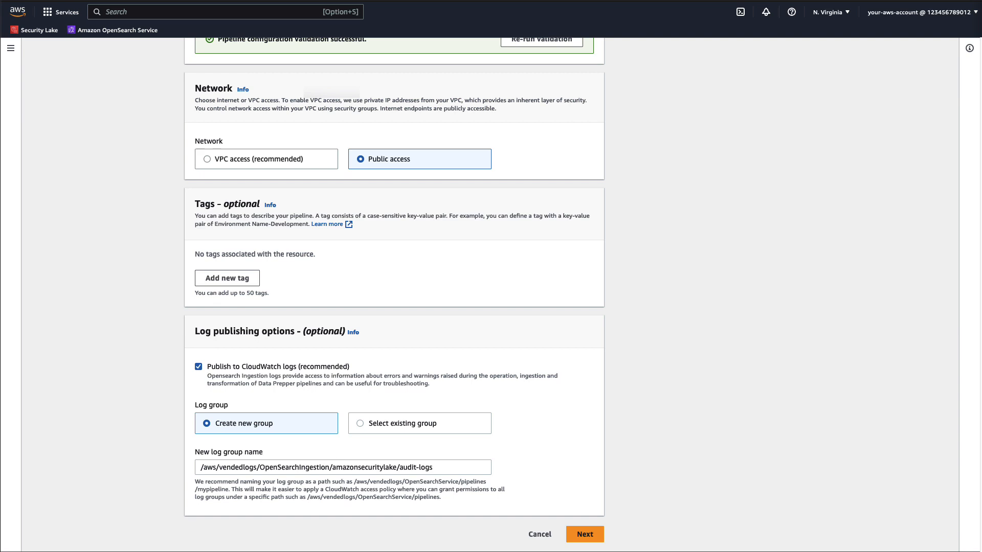
{"action": "left_click", "coordinate": [584, 534]}
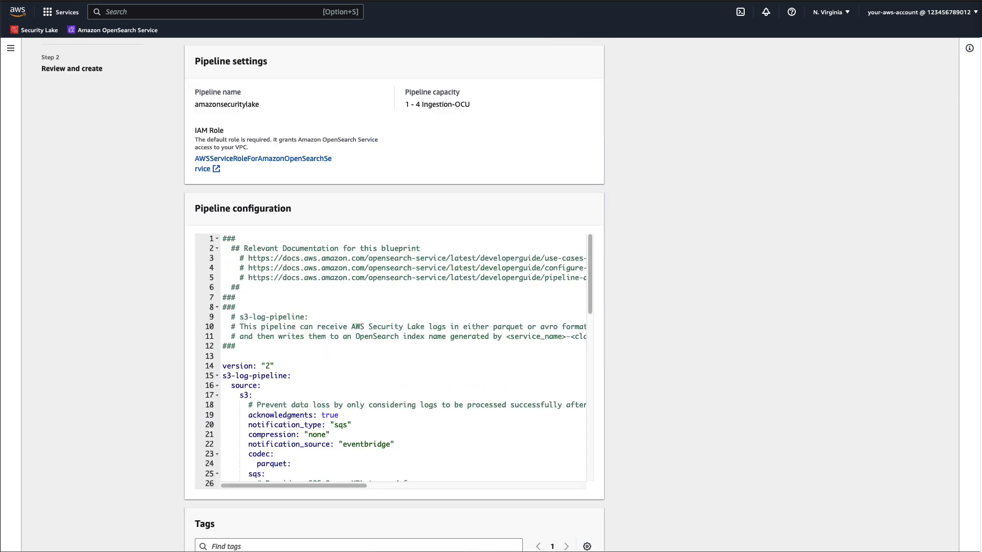
Step: Create the amazonsecuritylake pipeline from the review step
{"action": "scroll", "scroll_direction": "down", "scroll_amount": 3}
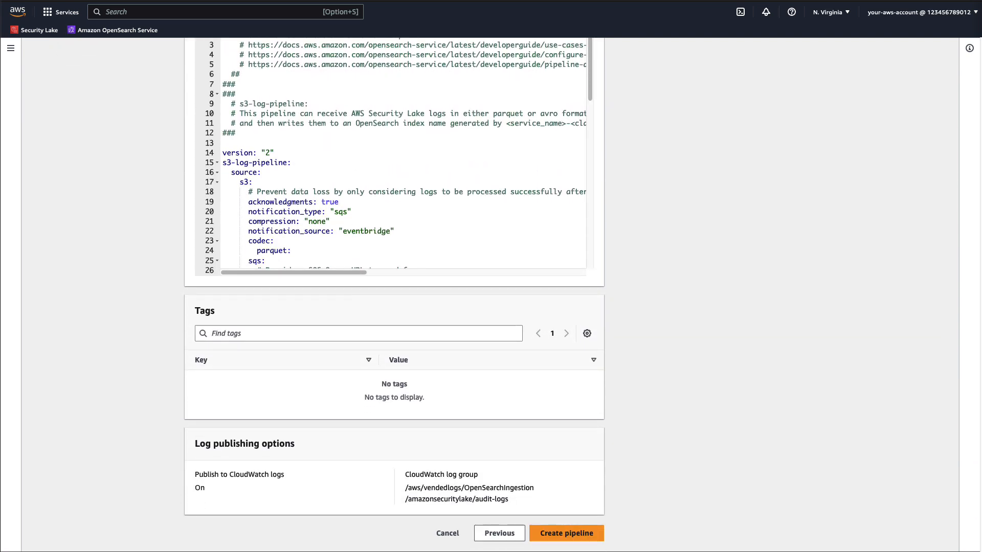
{"action": "left_click", "coordinate": [565, 533]}
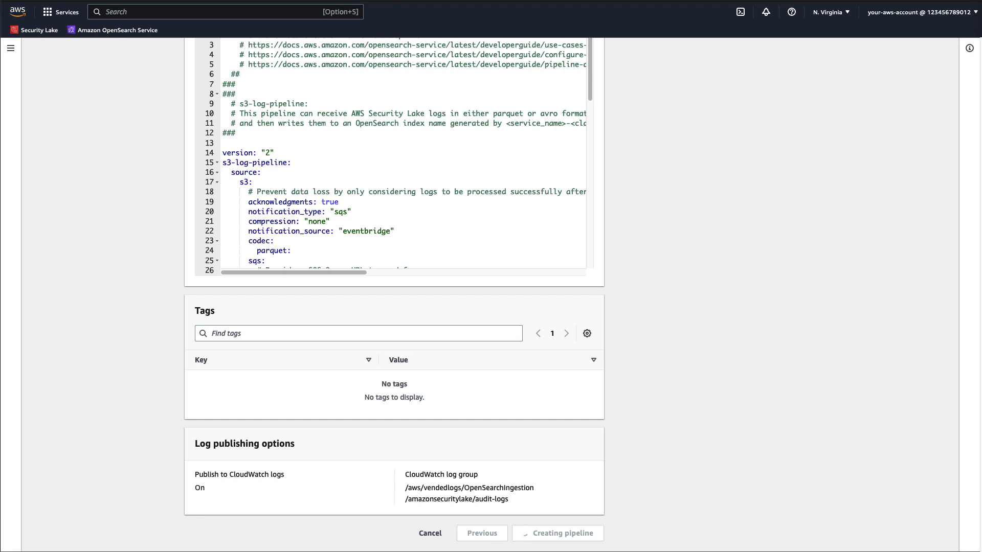
{"action": "left_click", "coordinate": [556, 533]}
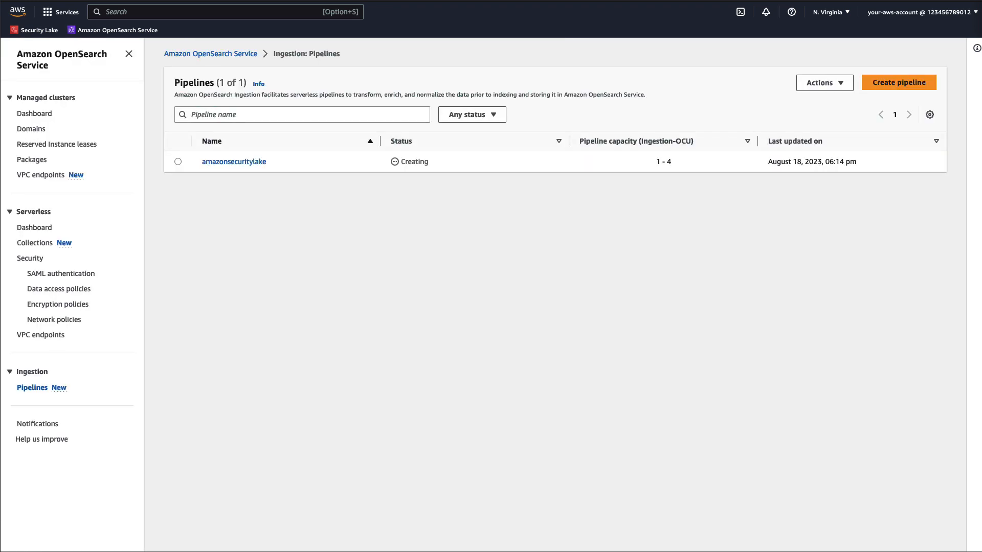
Step: Check the amazonsecuritylake pipeline's startup progress, creating at 20%
{"action": "left_click", "coordinate": [234, 162]}
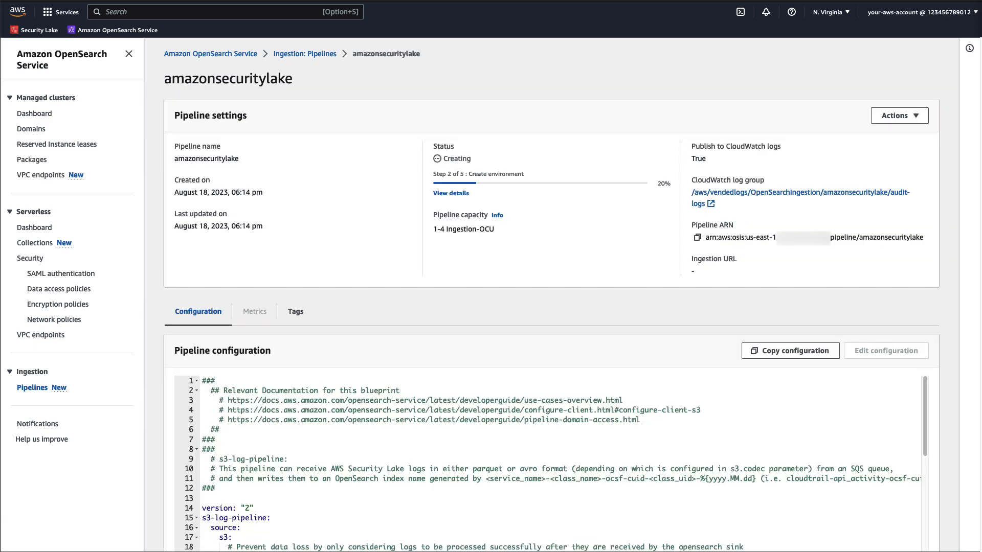
{"action": "left_click", "coordinate": [450, 193]}
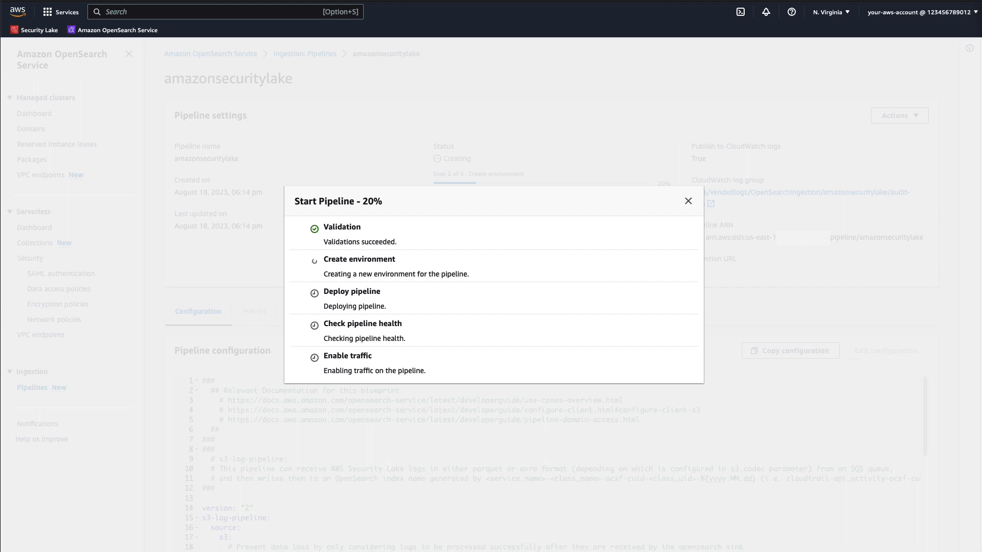
{"action": "left_click", "coordinate": [687, 202]}
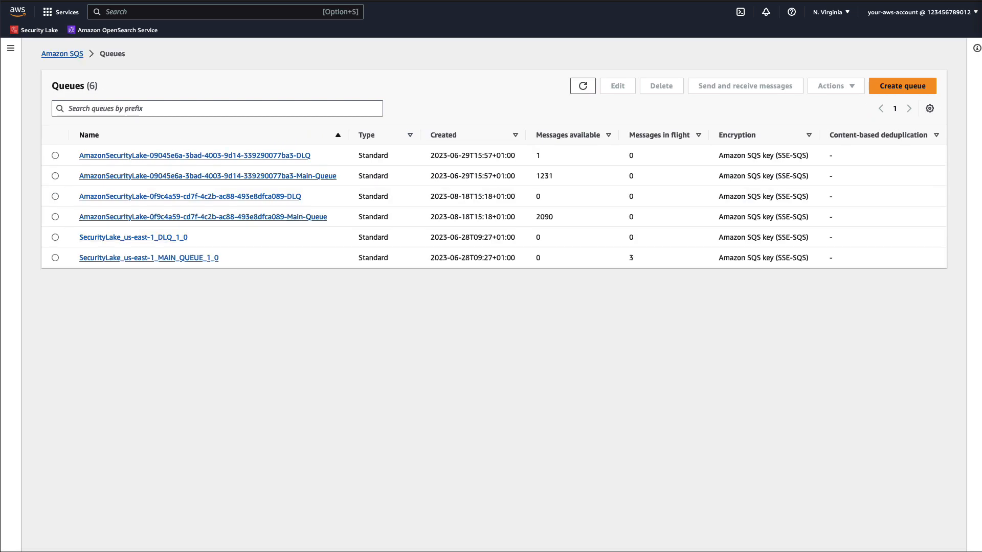
Step: Review the 0f9c4a59 Security Lake main queue's monitoring, then head back to OpenSearch Dashboards' all_access role
{"action": "left_click", "coordinate": [203, 217]}
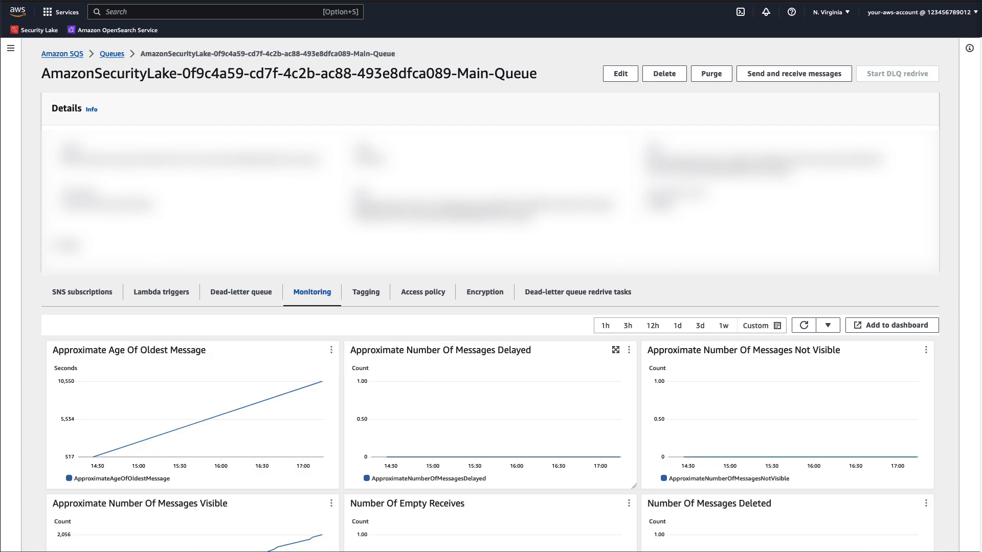
{"action": "scroll", "scroll_direction": "down", "scroll_amount": 3}
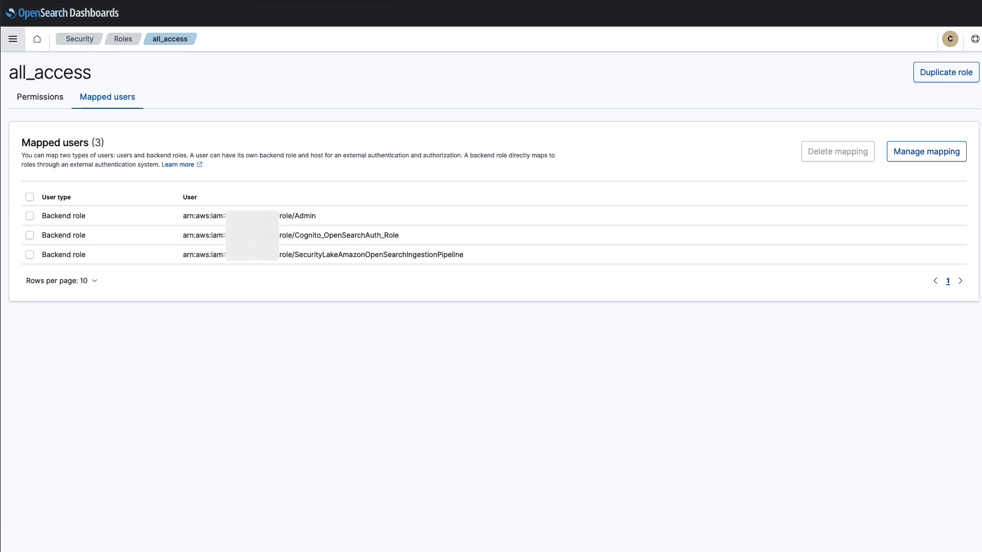
{"action": "left_click", "coordinate": [12, 39]}
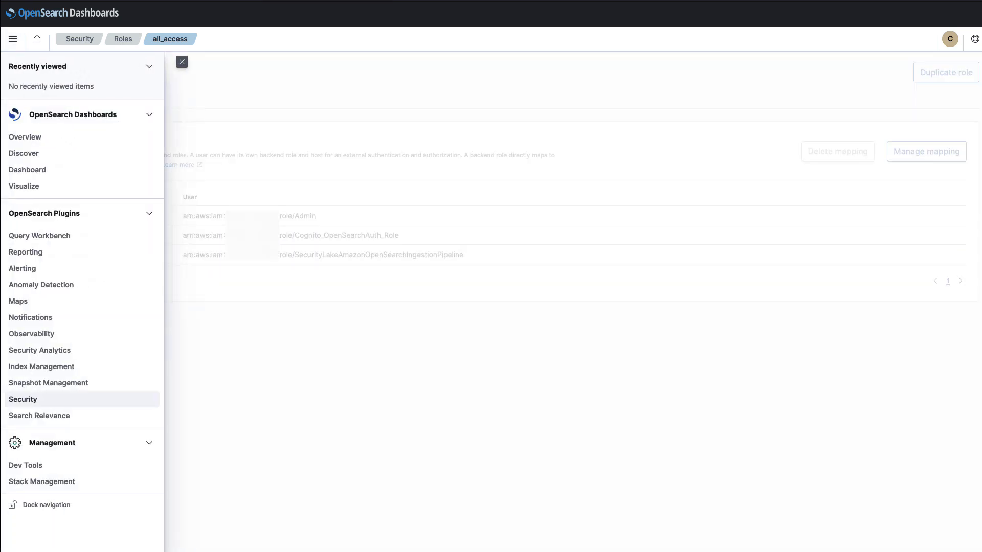